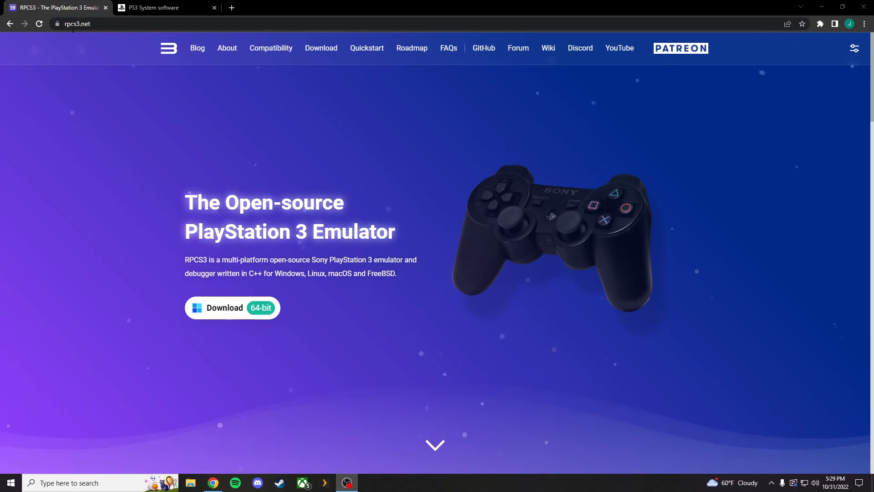
Download the latest RPCS3 Windows .7z build from the RPCS3 download page.
click(321, 48)
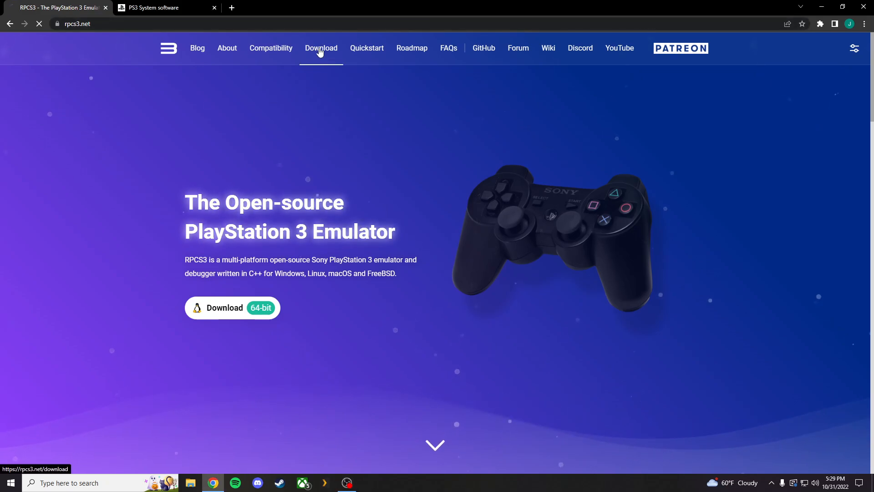
click(321, 48)
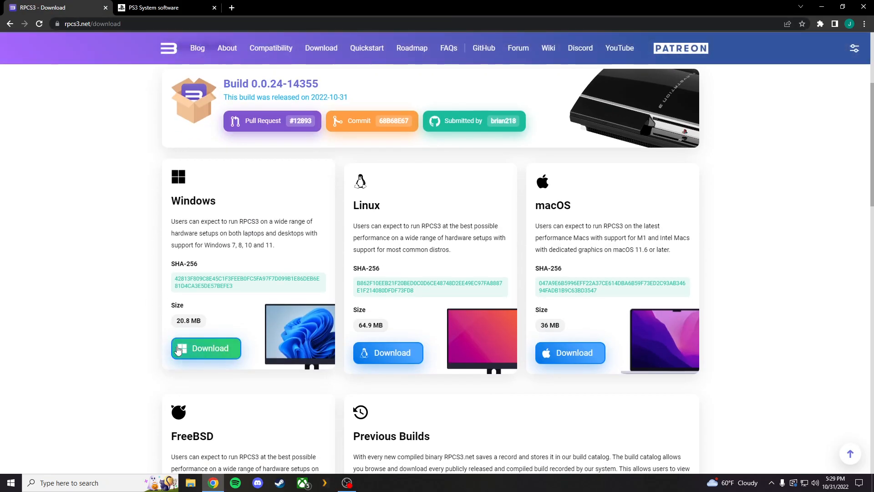
click(206, 347)
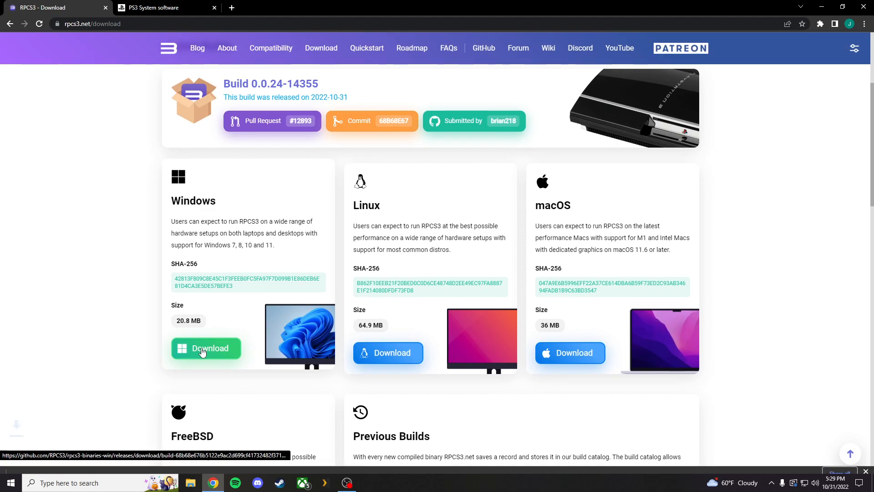
click(206, 348)
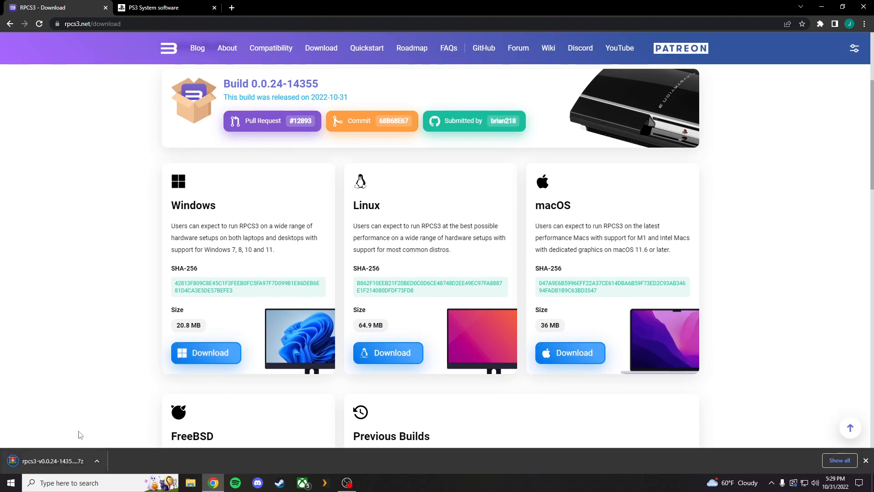
Open the downloaded rpcs3-v0.0.24-14355 archive from Downloads in WinRAR, dismissing the trial notice.
click(190, 483)
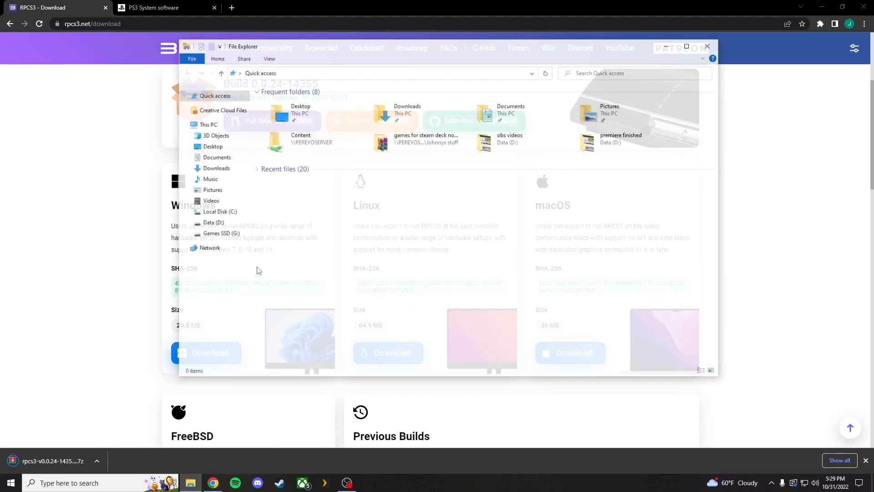
click(217, 168)
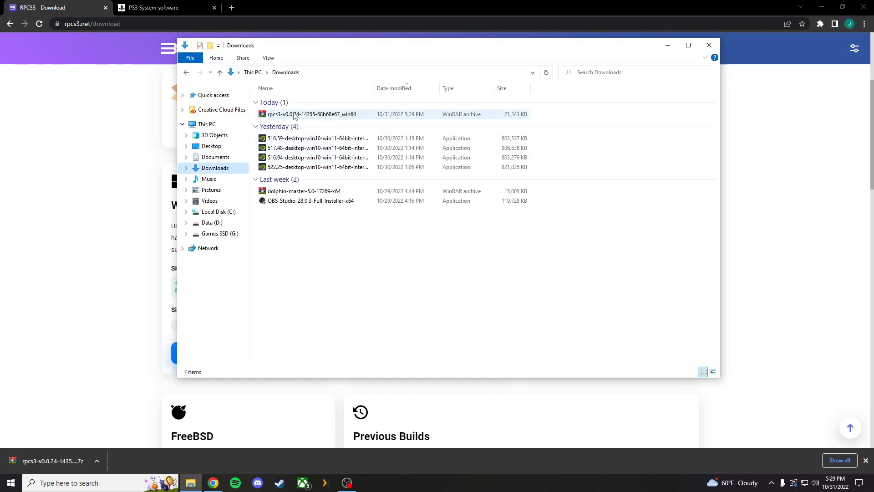
double_click(311, 114)
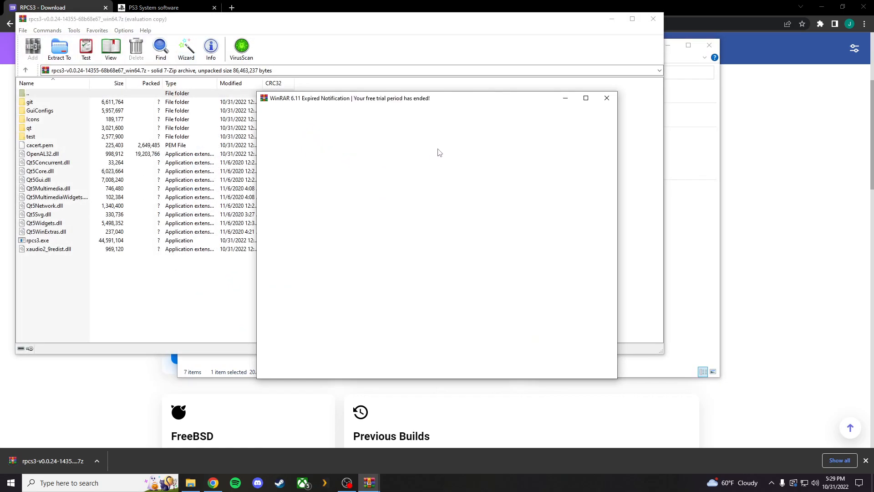
click(606, 98)
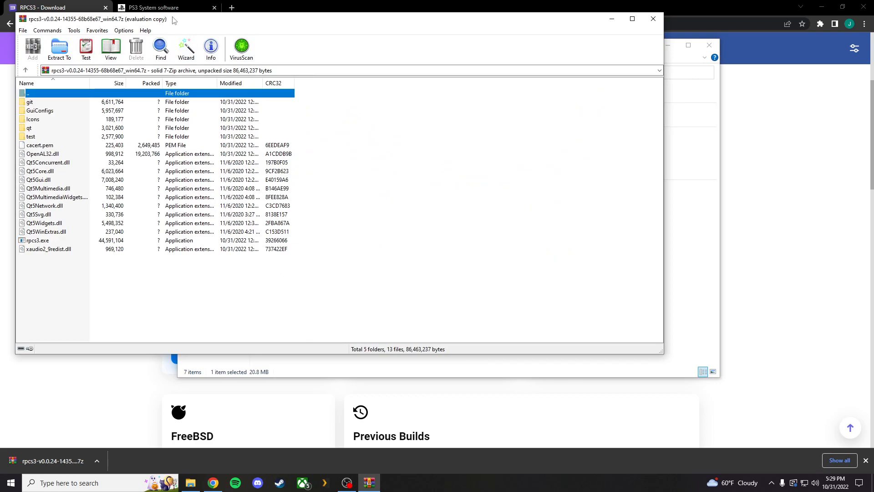
mouse_move(102, 43)
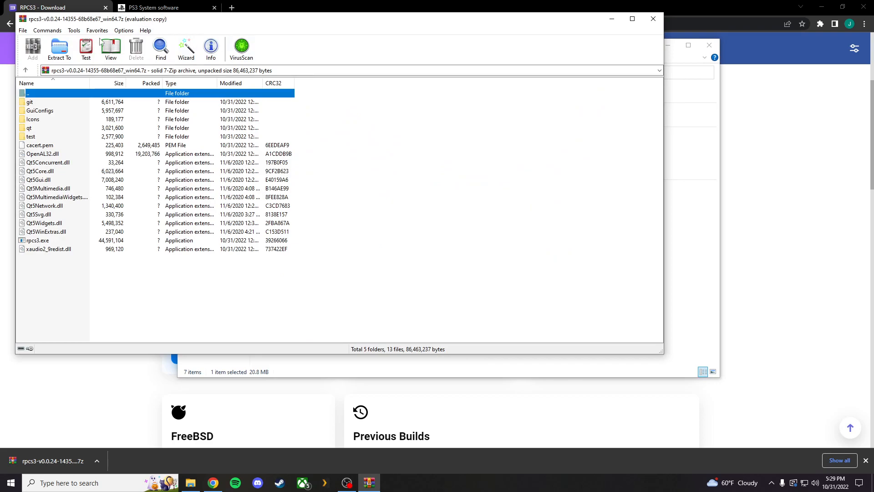
mouse_move(407, 209)
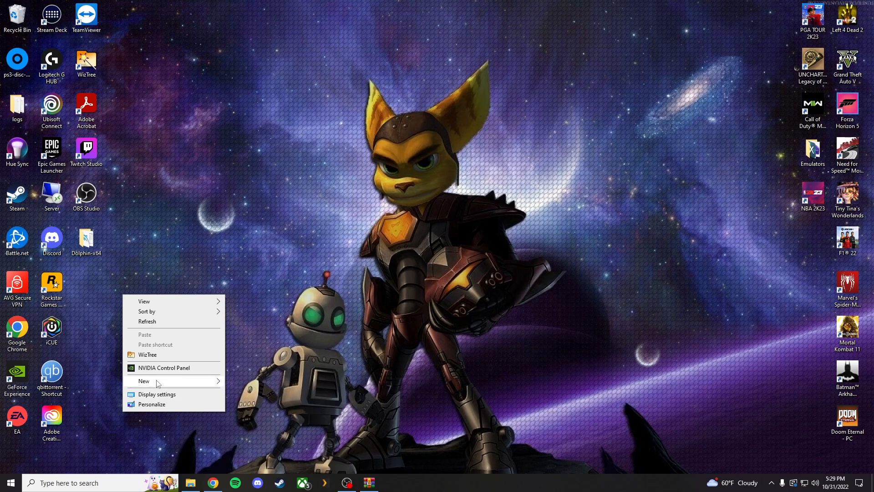
Create a new desktop folder named RPCS3.
click(143, 381)
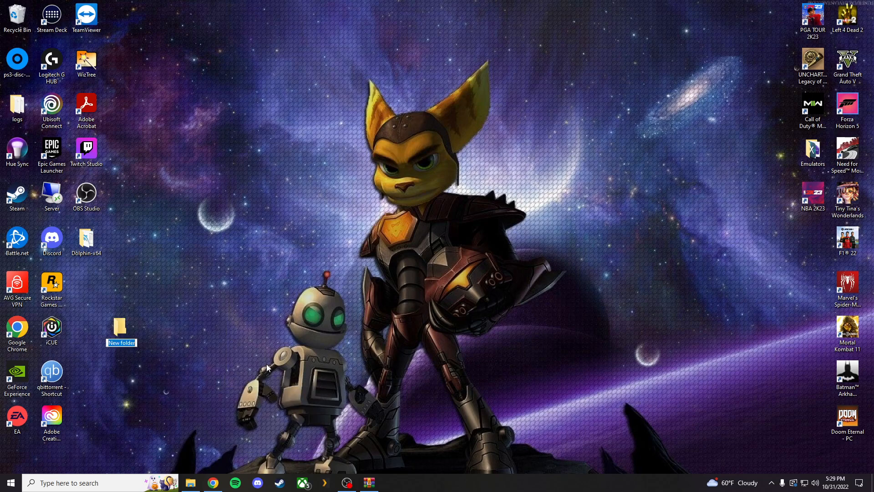
text(RPCS#)
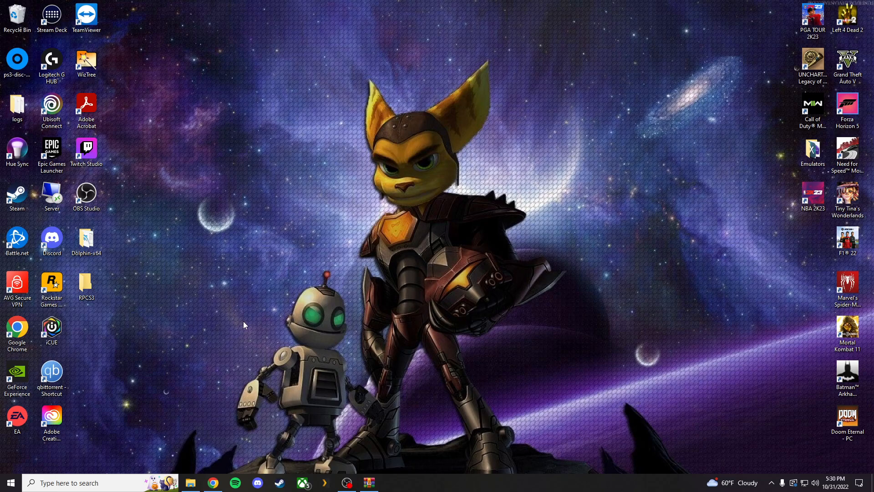
Extract the archive's files into the desktop RPCS3 folder.
click(369, 482)
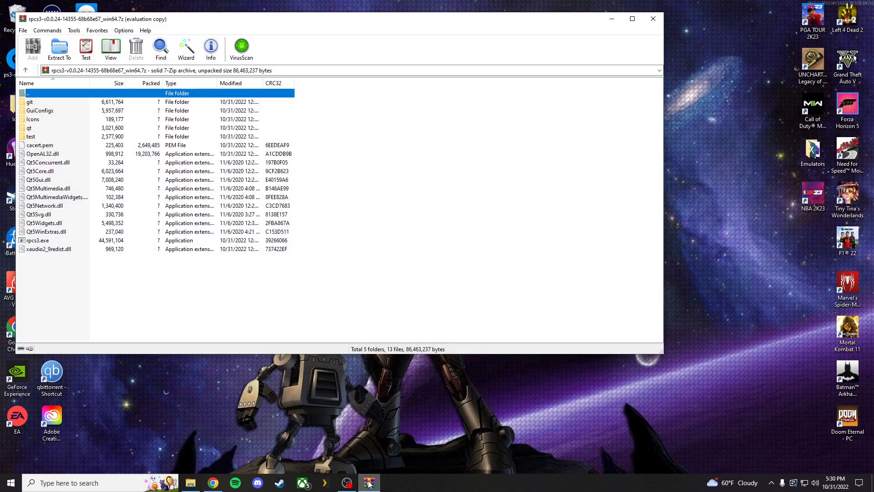
click(39, 214)
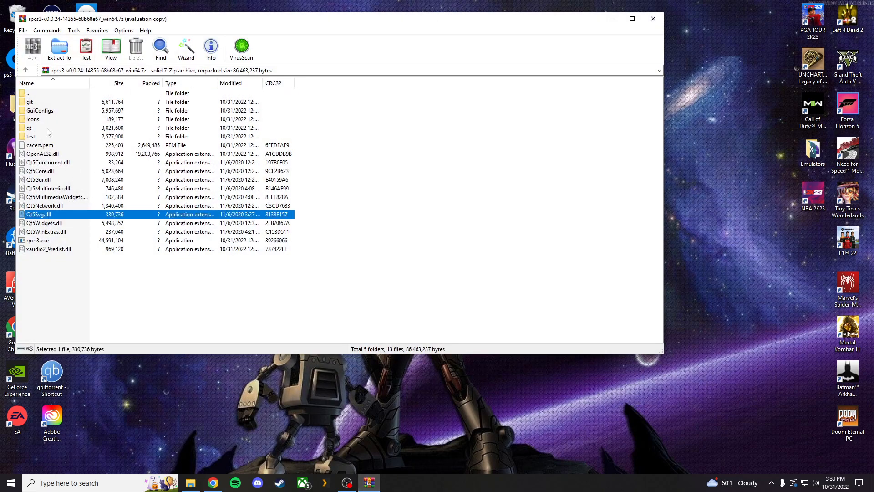
click(58, 49)
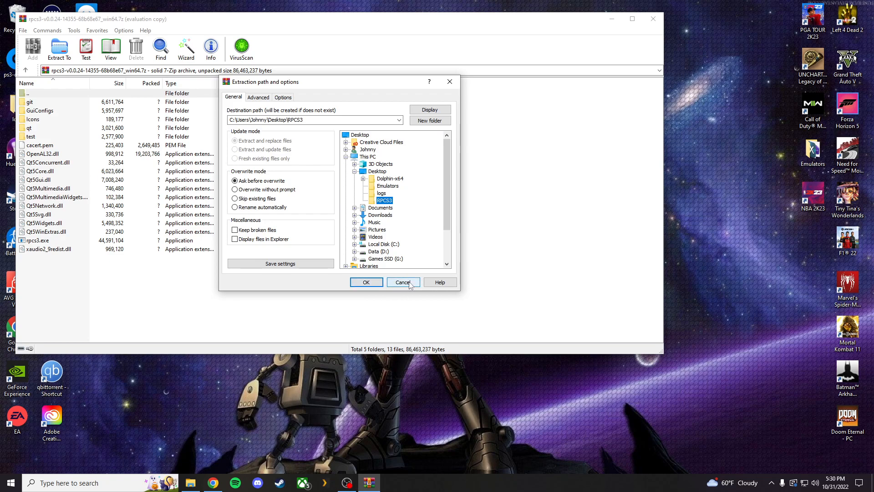
click(403, 282)
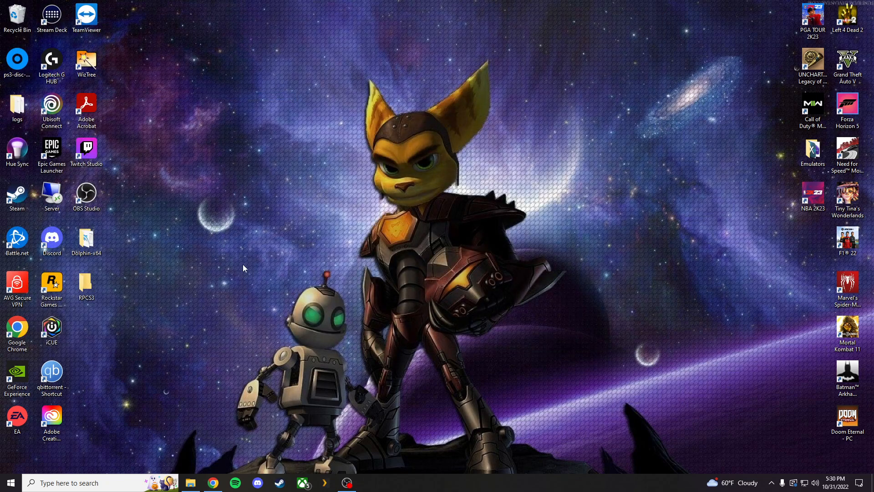
Launch RPCS3 from the rpcs3 shortcut in the Emulators folder.
click(85, 284)
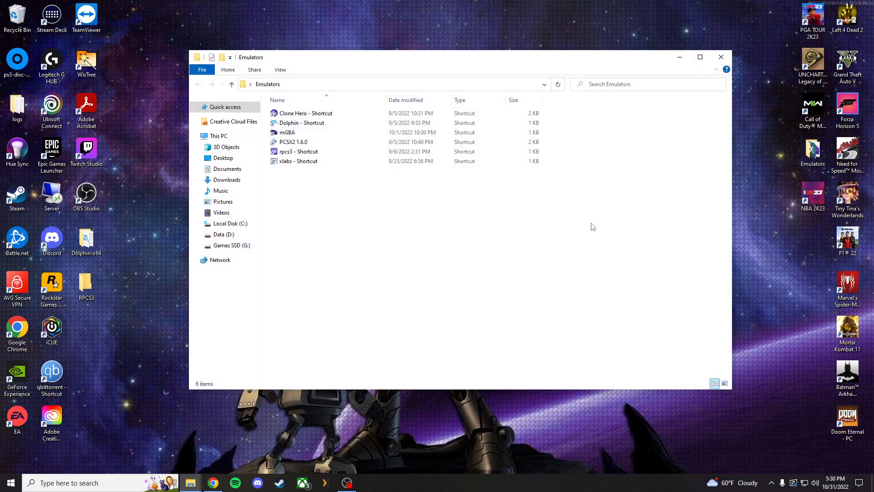
click(299, 151)
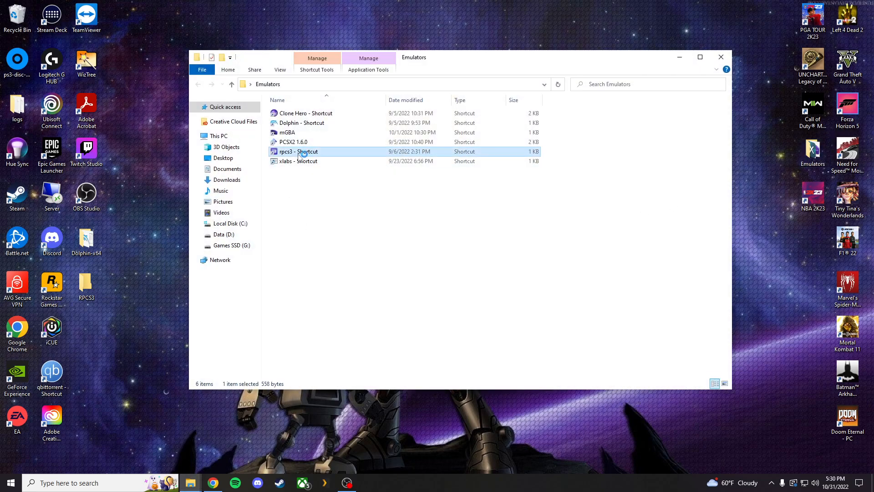
mouse_move(301, 153)
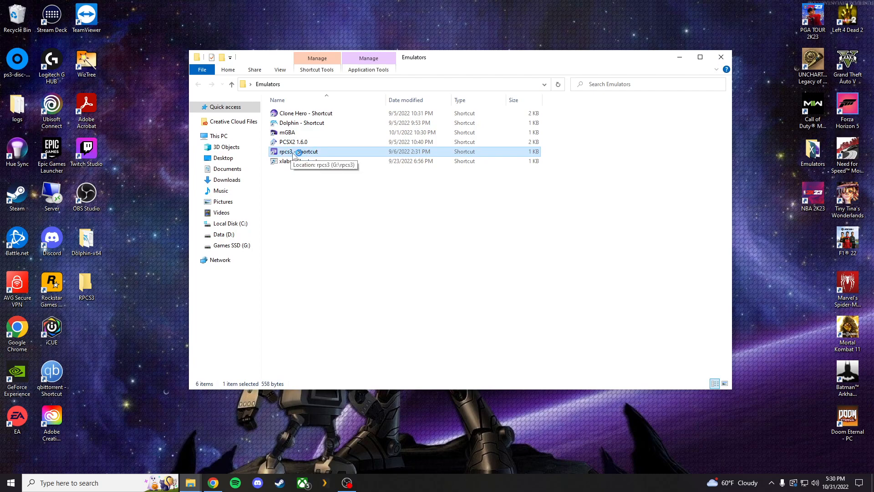
double_click(296, 151)
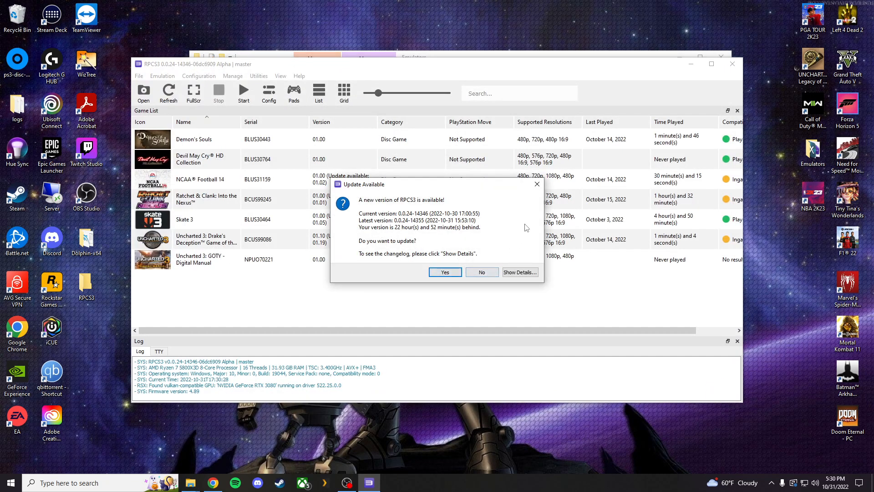
Decline the RPCS3 update-available prompt.
click(481, 272)
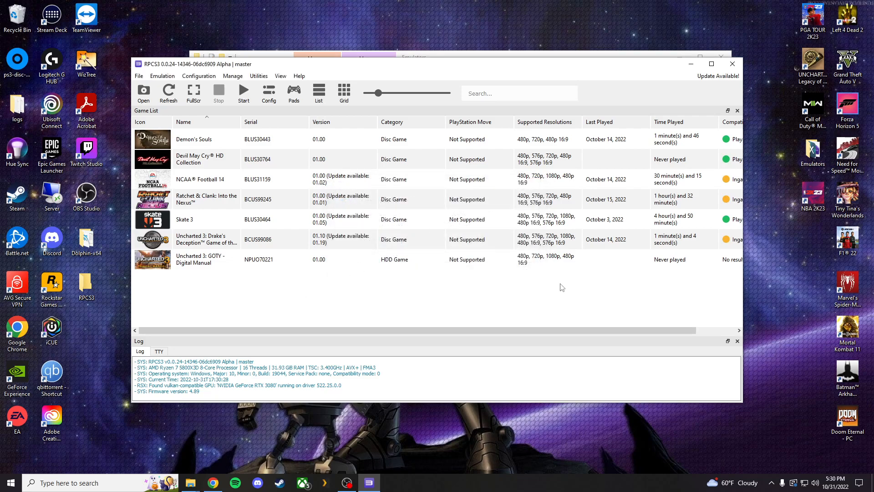
mouse_move(402, 301)
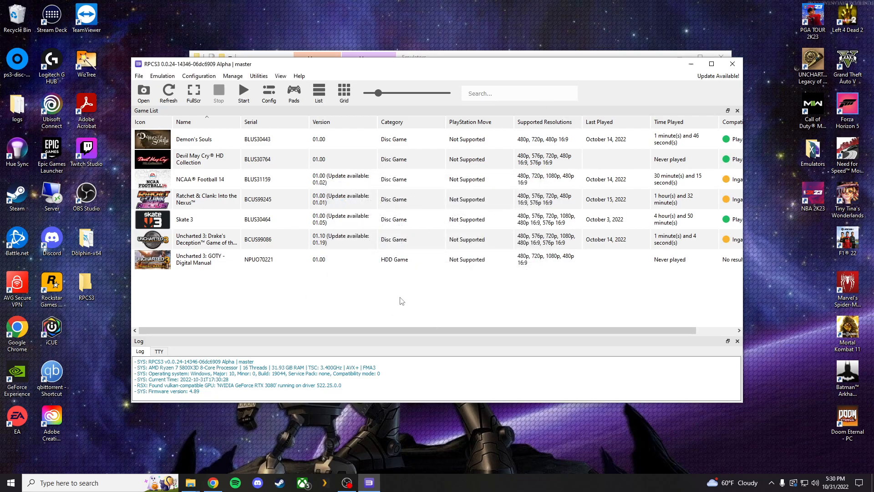
mouse_move(394, 71)
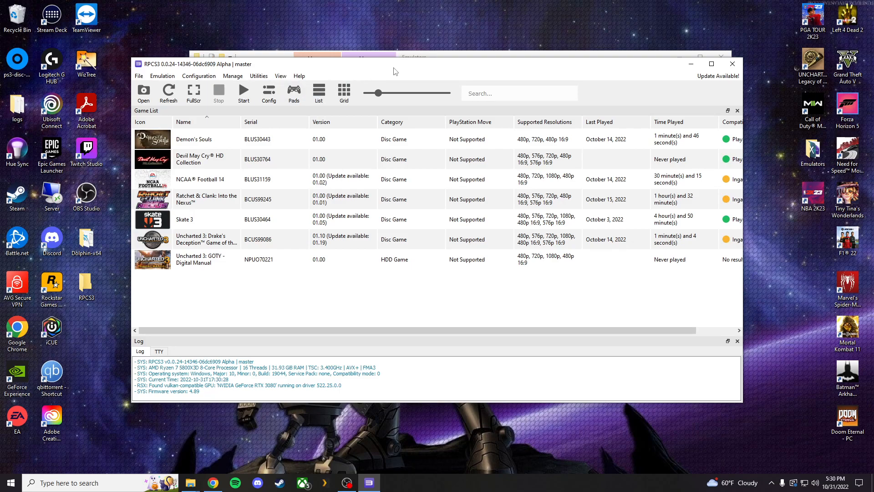
mouse_move(442, 70)
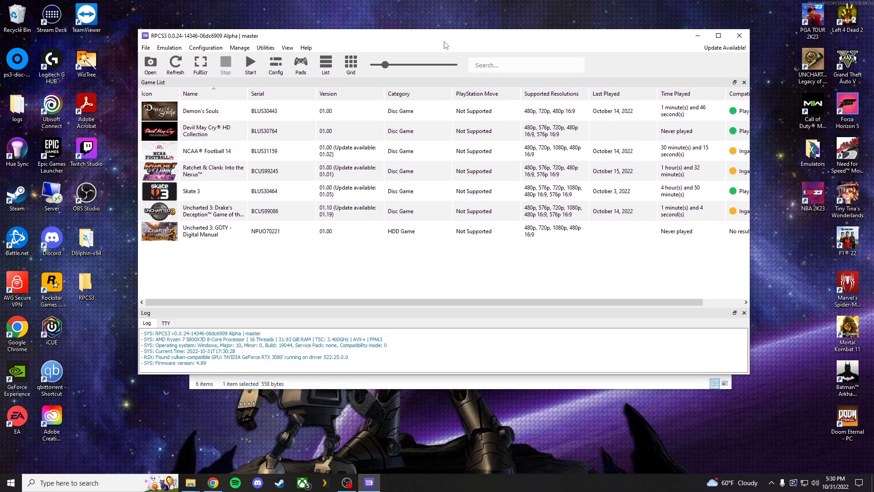
mouse_move(428, 173)
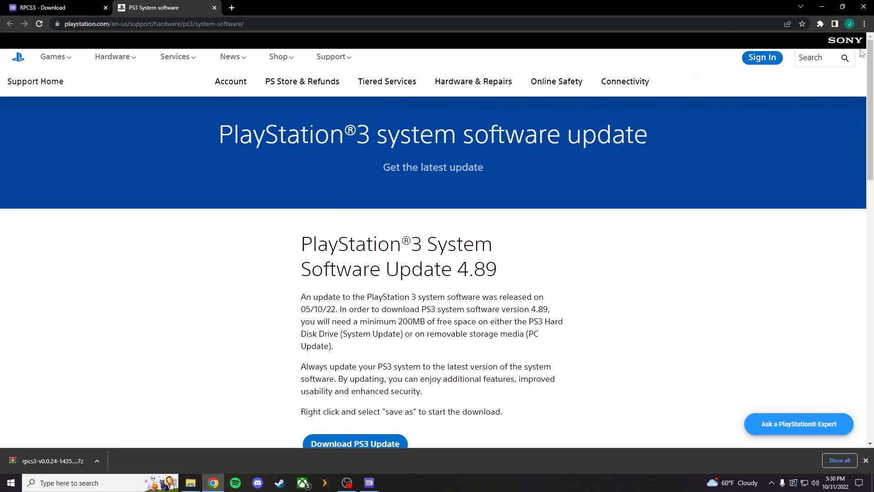
mouse_move(434, 249)
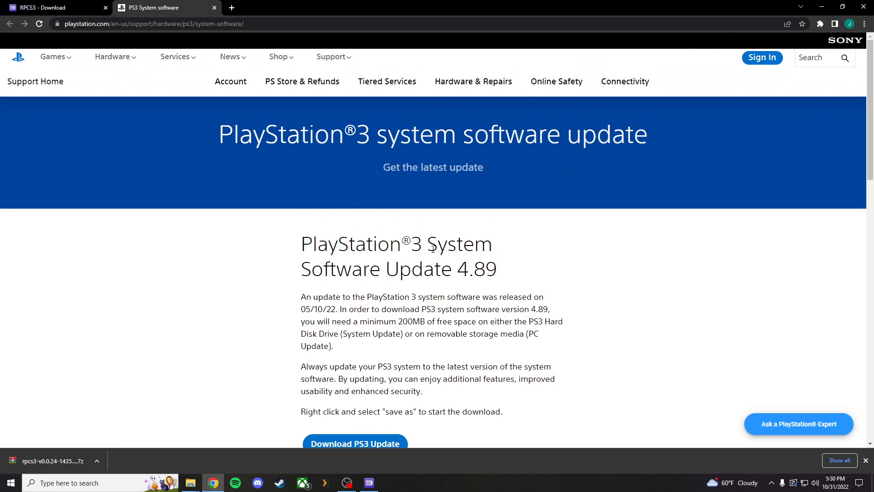
Download the PS3 system software update 4.89 (PS3UPDAT.PUP) from PlayStation support.
scroll(down, 3)
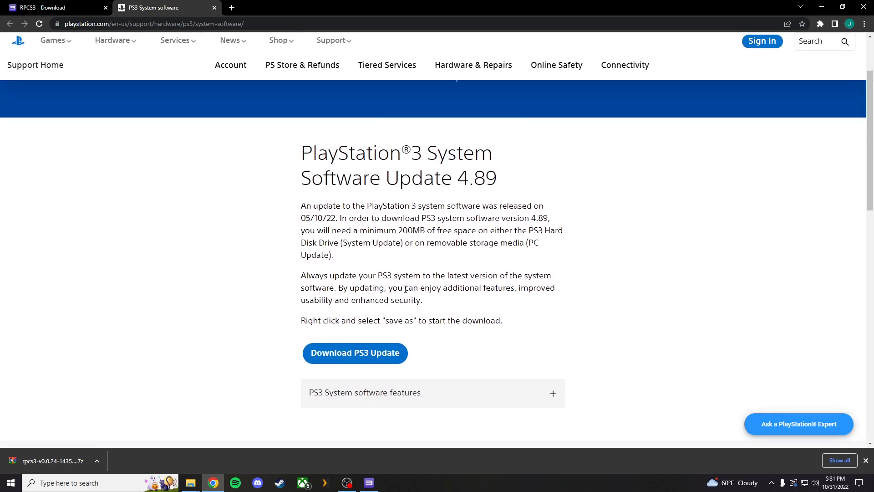
click(354, 352)
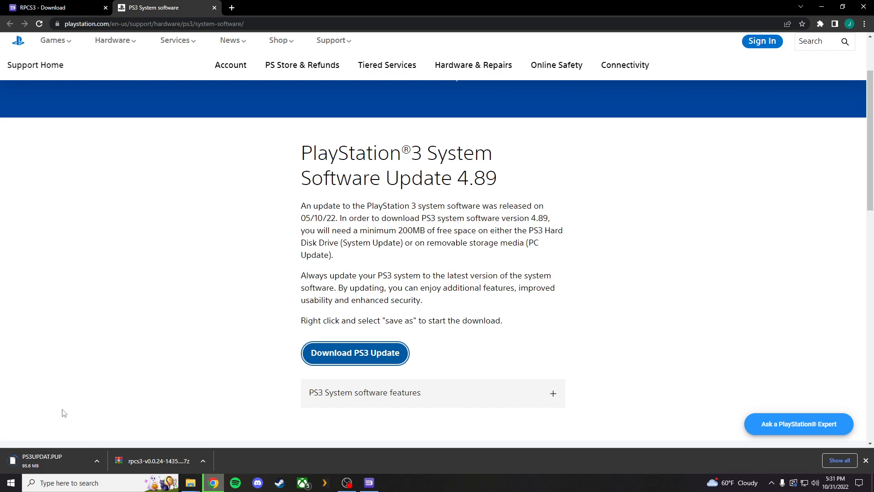
mouse_move(211, 377)
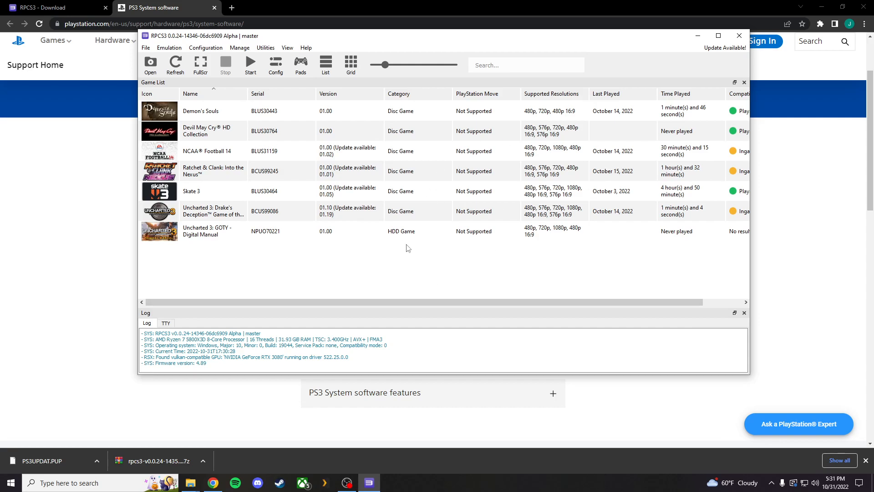
mouse_move(172, 81)
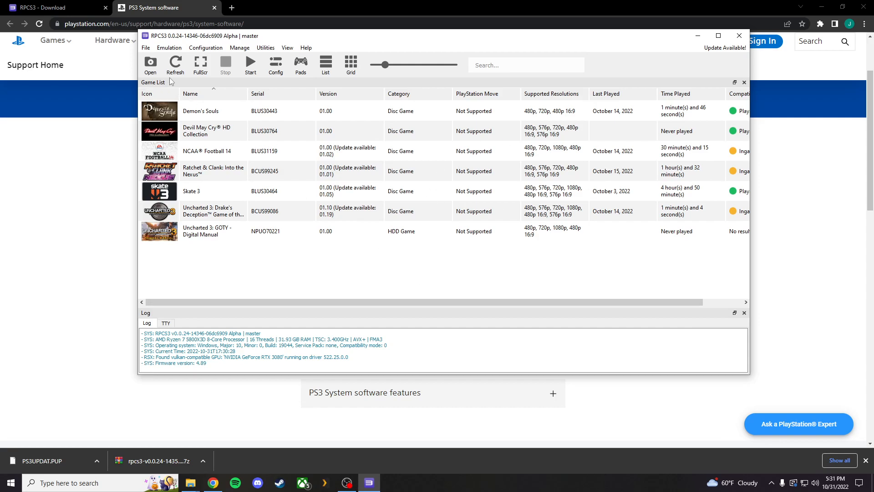
click(145, 47)
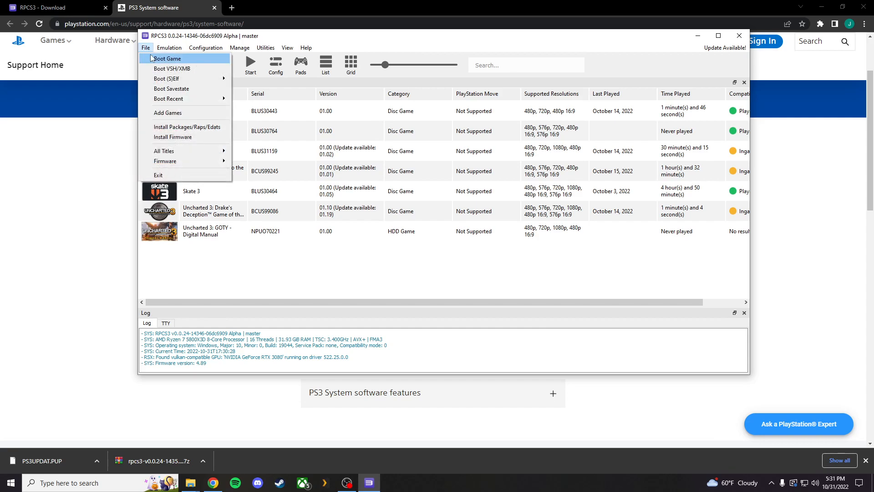
click(173, 137)
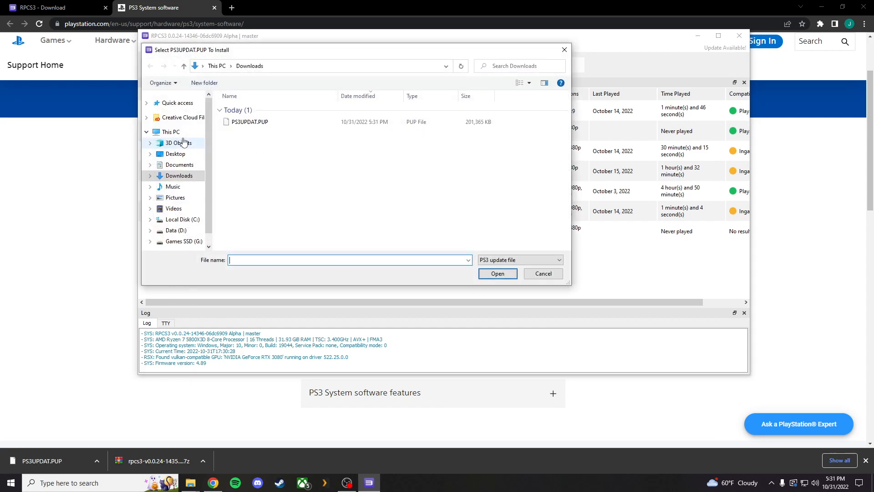
click(247, 121)
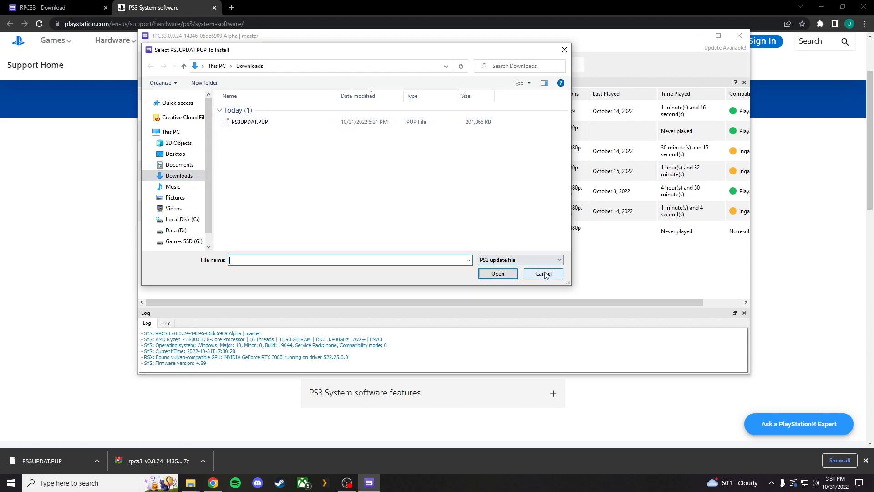
click(541, 273)
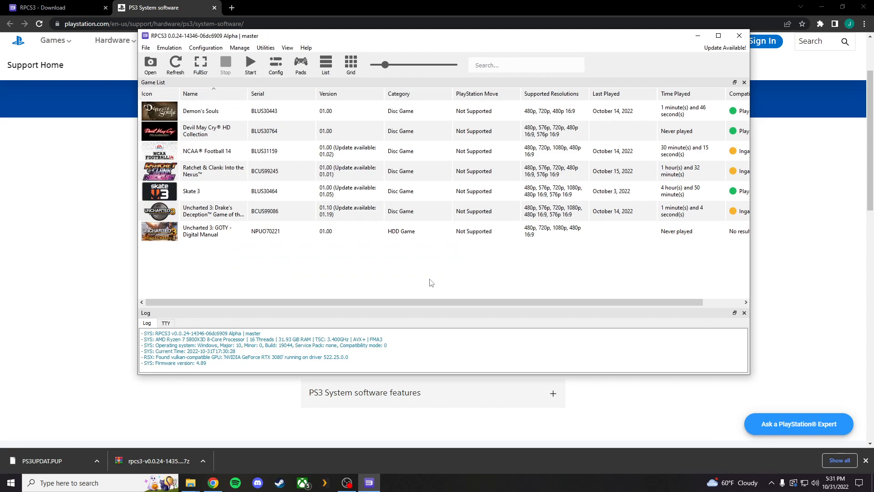
mouse_move(369, 268)
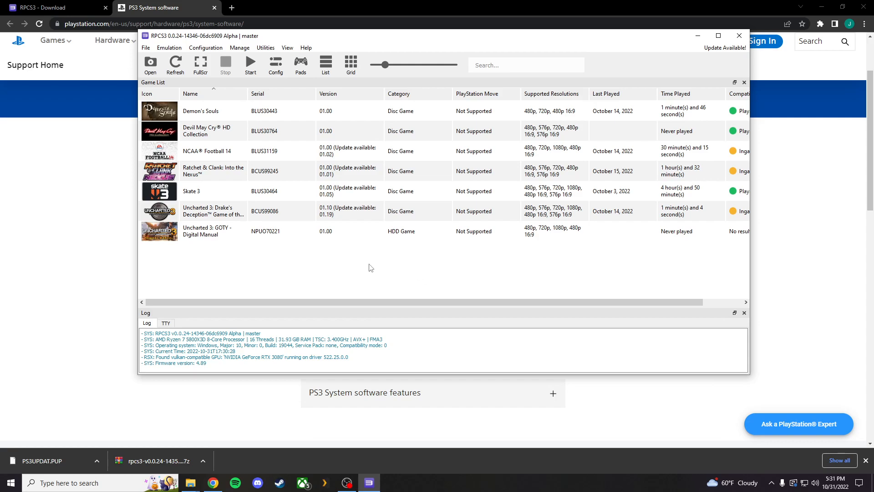
In Pads settings, set Player 1 to the XInput handler with XInput Pad #1.
click(205, 47)
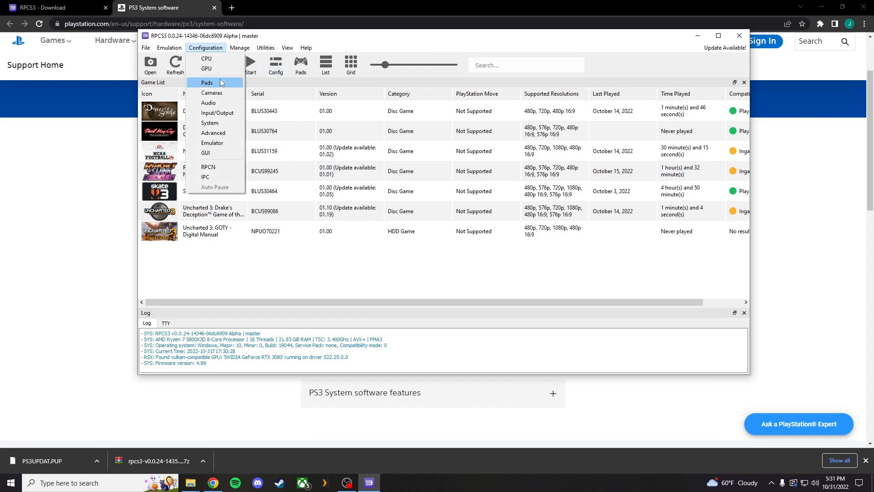
click(207, 83)
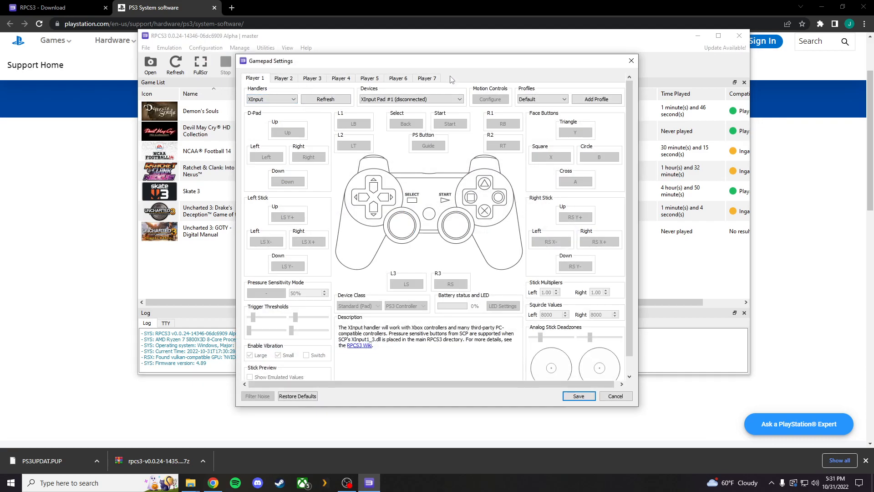
click(272, 98)
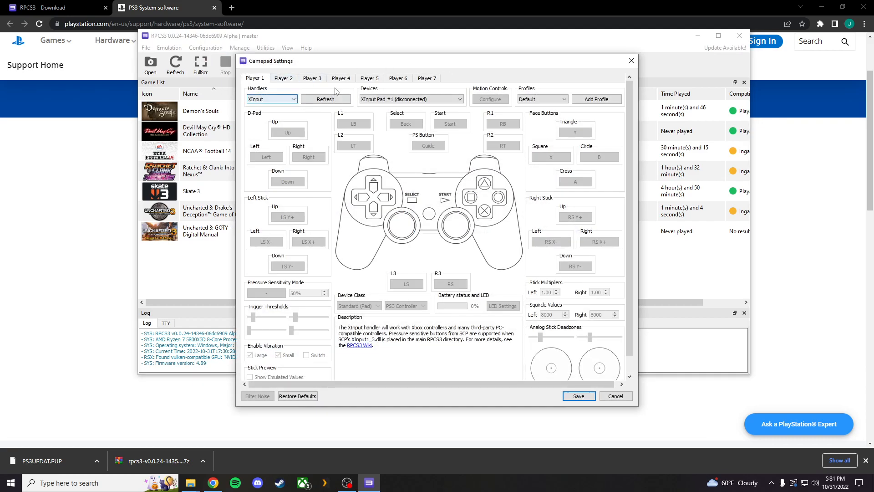
click(272, 98)
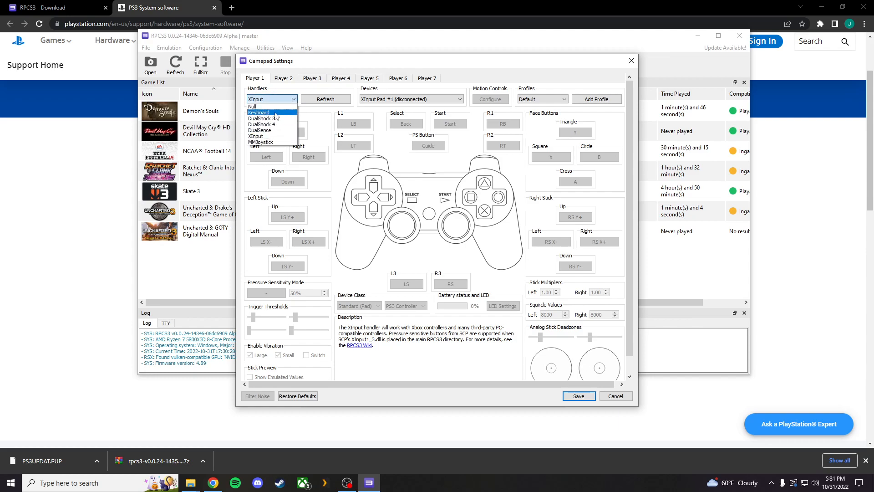
click(272, 99)
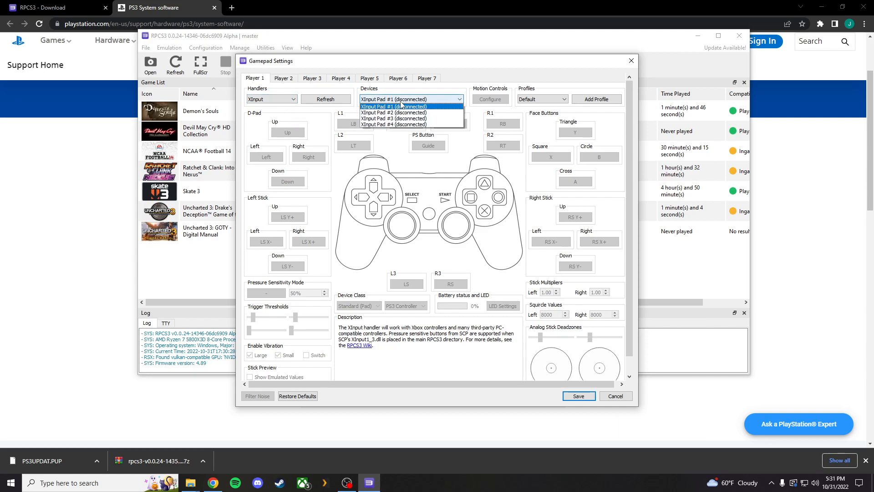
click(393, 107)
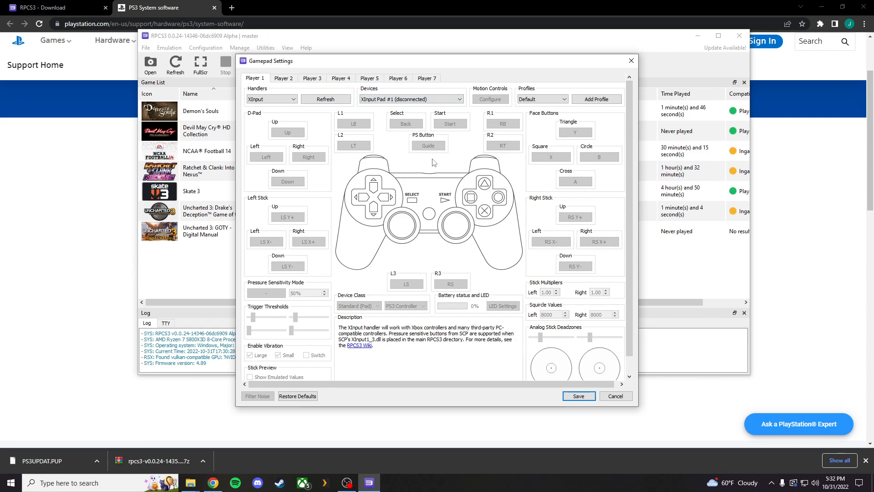
mouse_move(373, 238)
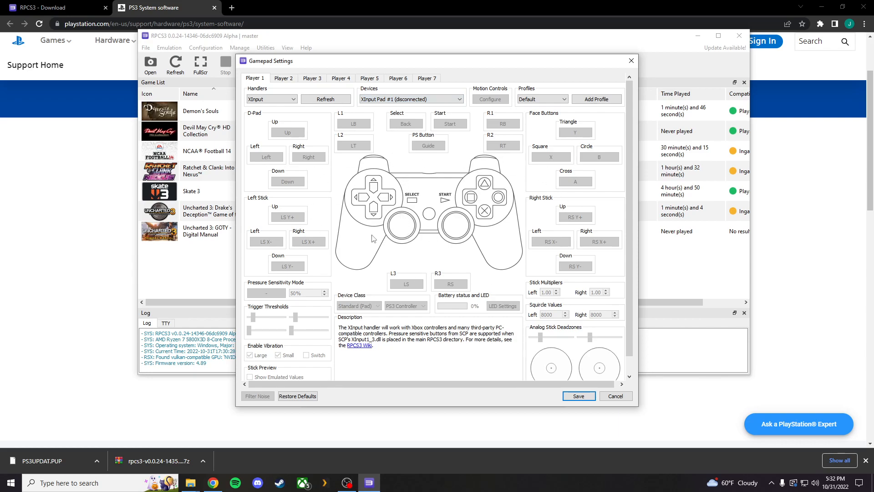
mouse_move(513, 239)
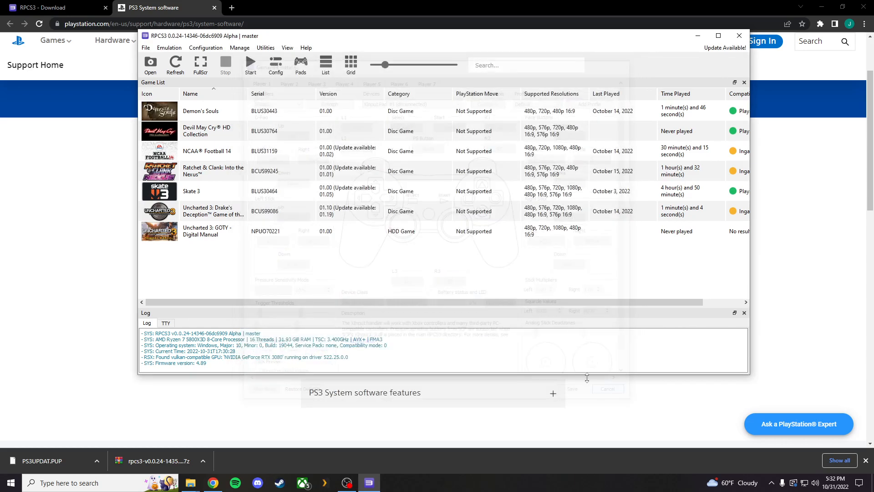
Open the Audio settings, declining to remove obsolete config entries.
click(205, 47)
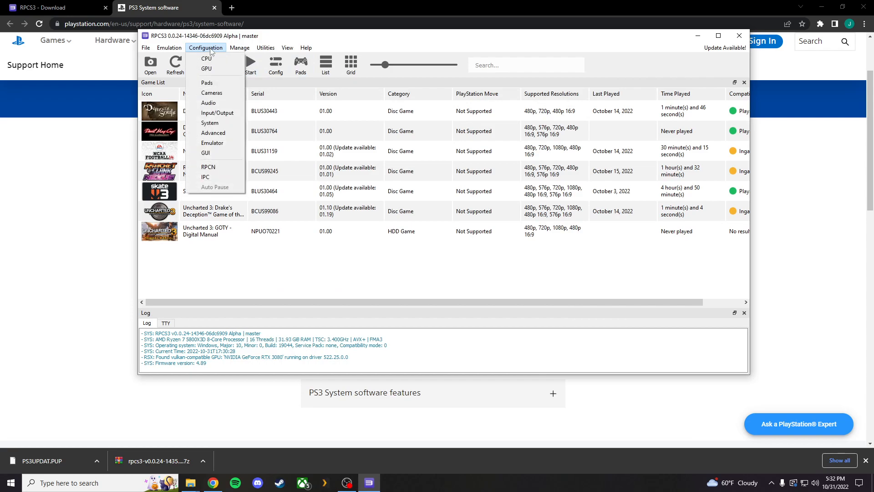
click(209, 103)
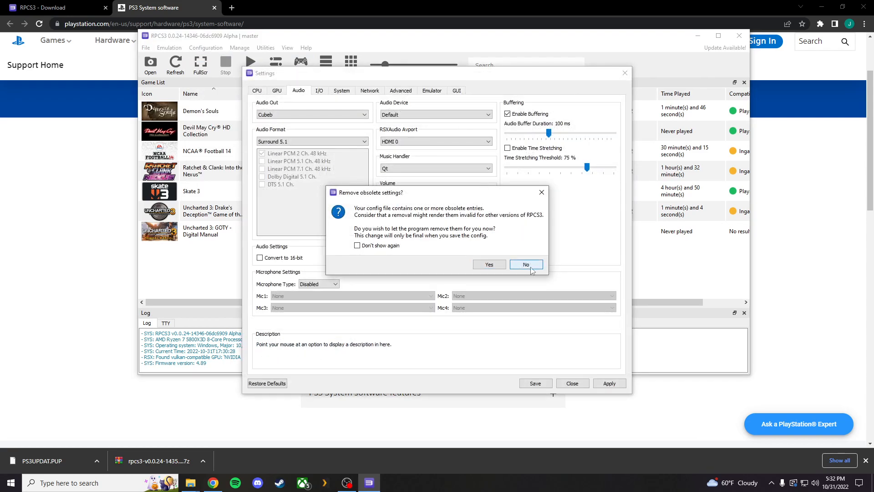
click(525, 265)
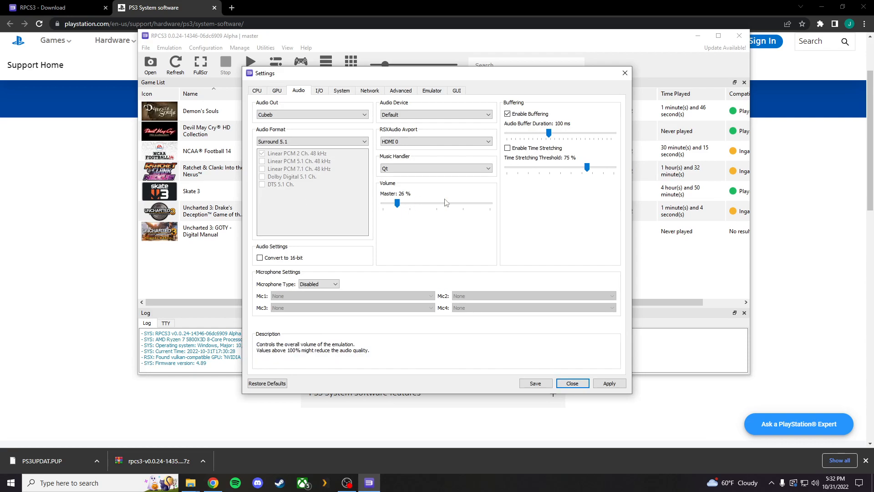
mouse_move(481, 205)
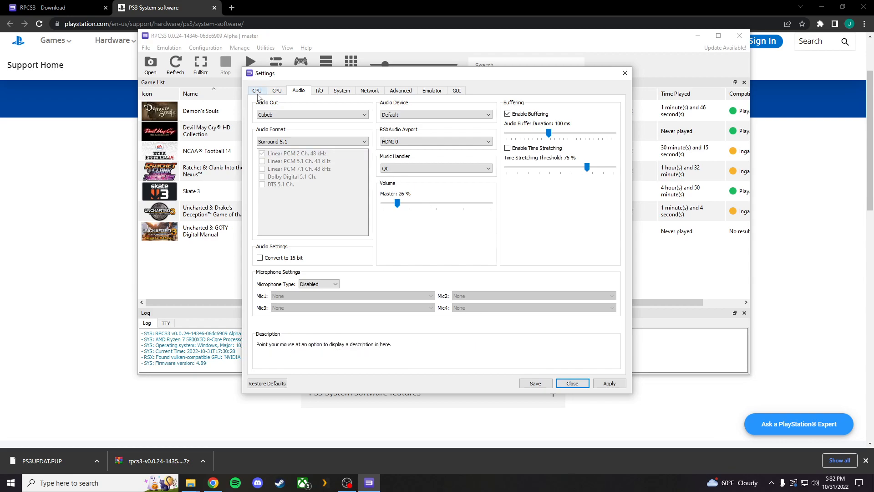
View the GPU settings showing the Vulkan renderer on the RTX 3080.
click(277, 90)
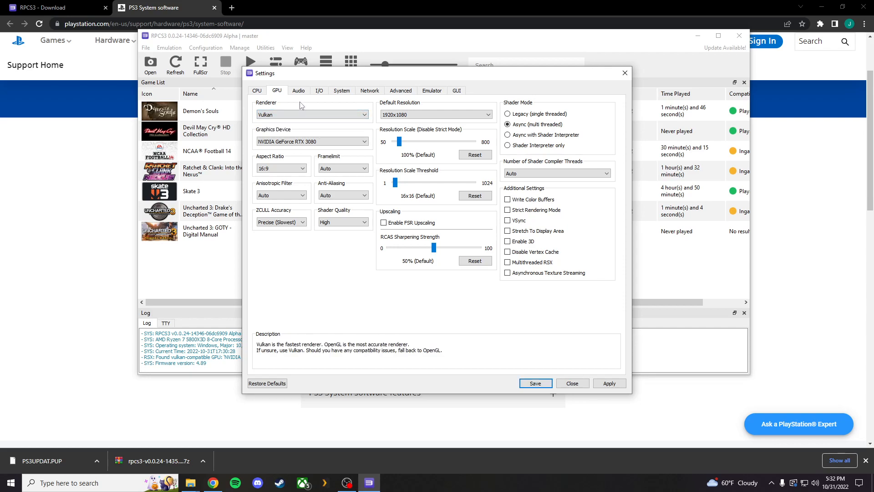
mouse_move(306, 129)
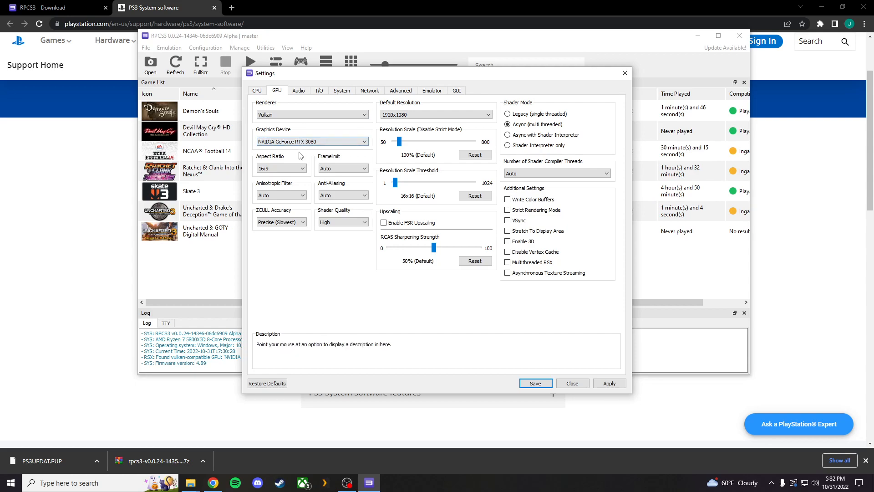
mouse_move(290, 158)
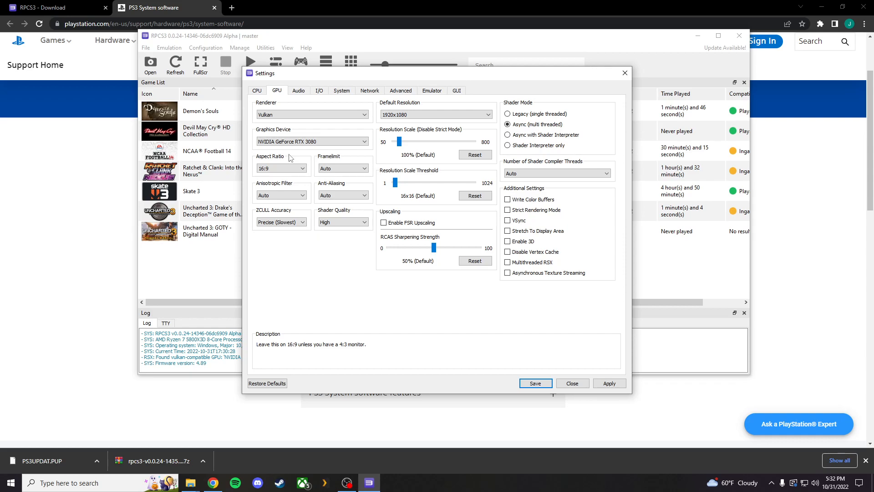
mouse_move(360, 277)
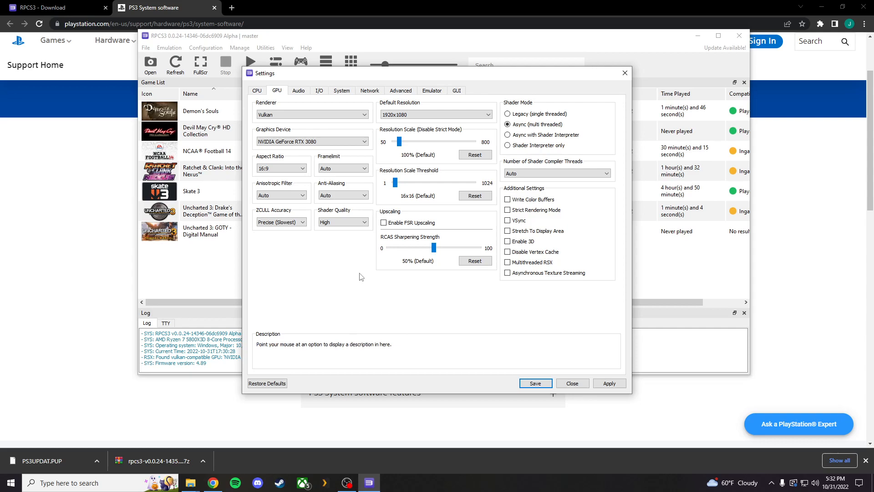
mouse_move(471, 290)
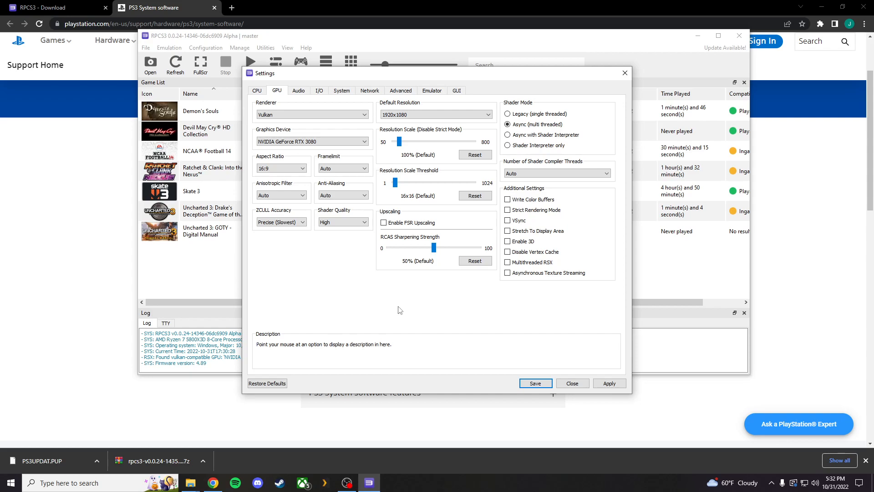
mouse_move(520, 323)
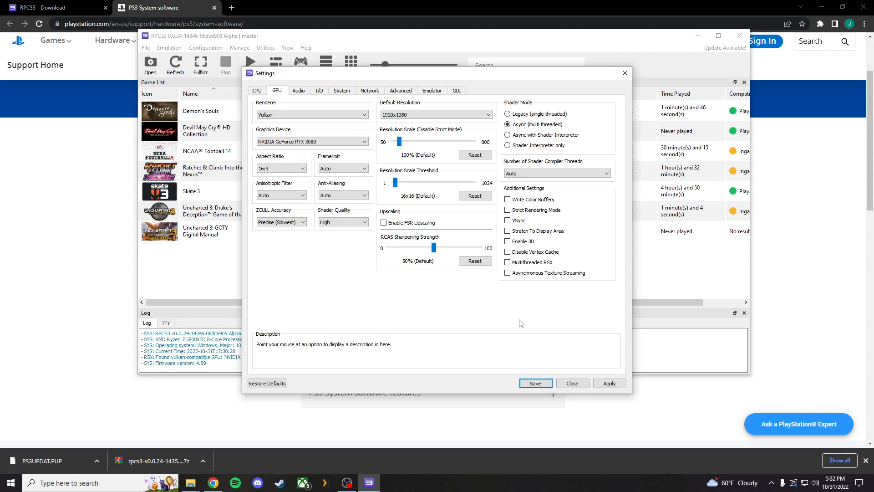
Browse the System, Advanced, CPU, GPU (Vulkan renderer) and Audio (26% volume) tabs, then close Settings.
click(341, 90)
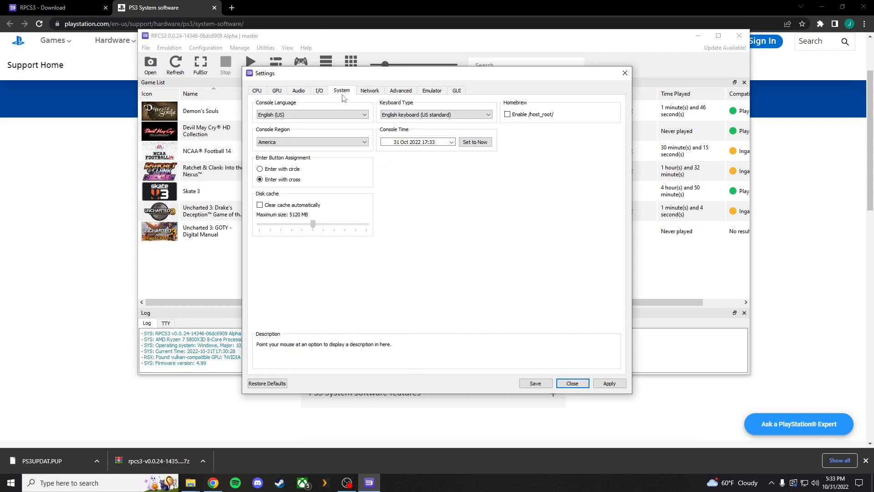
click(401, 91)
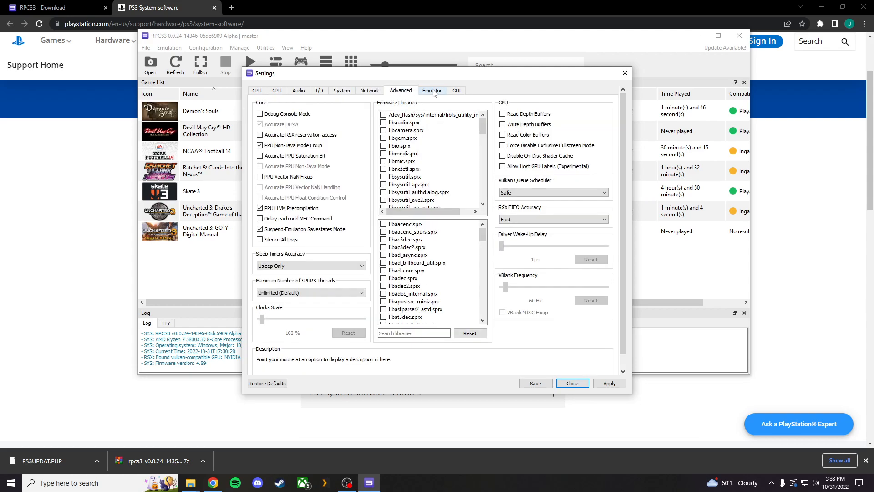
click(256, 91)
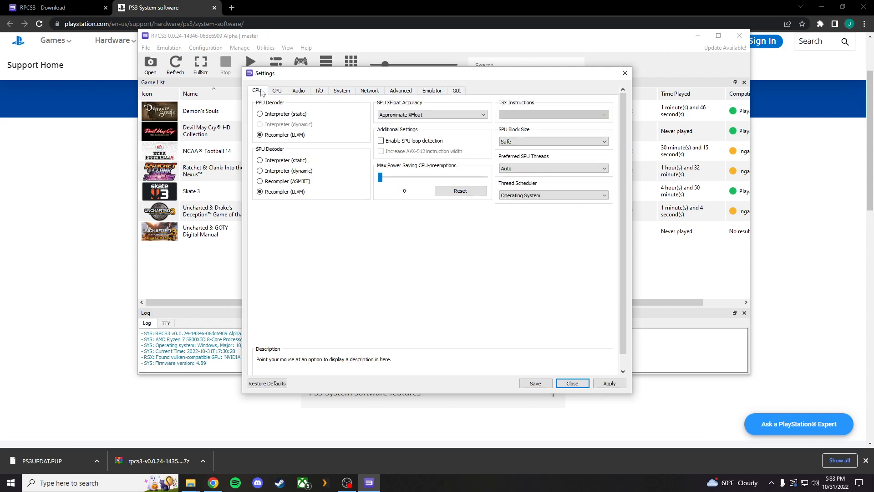
click(277, 90)
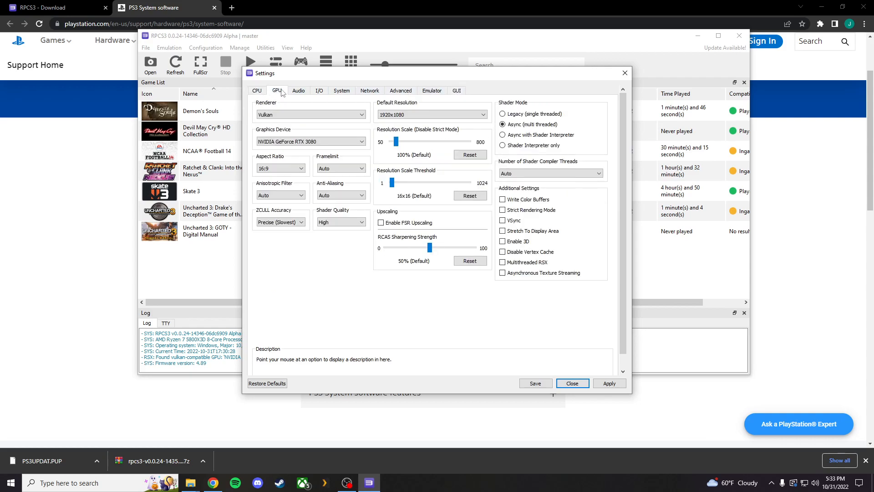
mouse_move(281, 168)
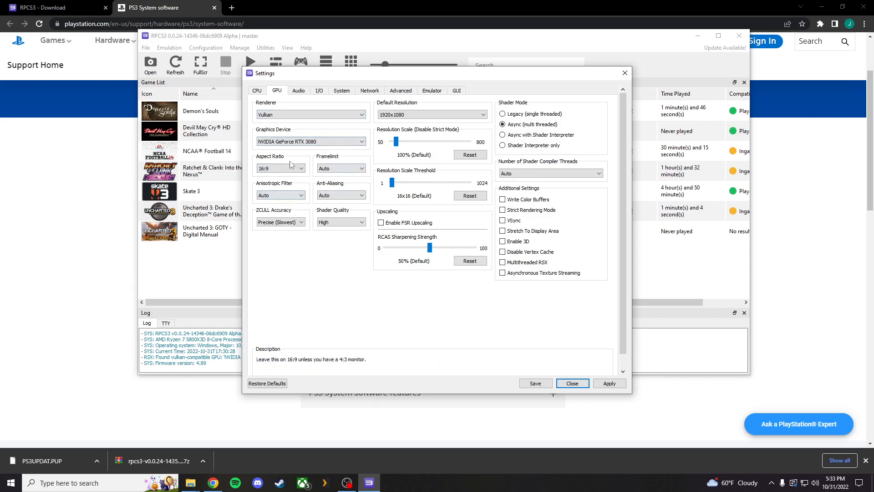
mouse_move(299, 91)
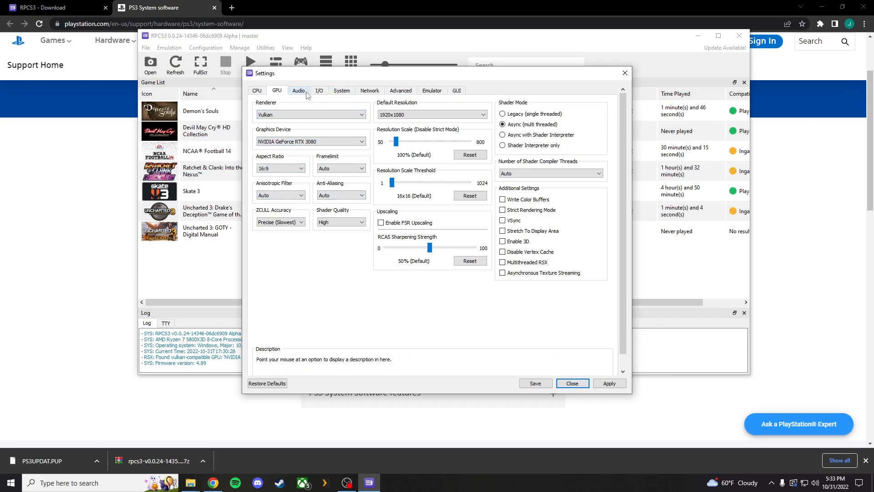
click(299, 90)
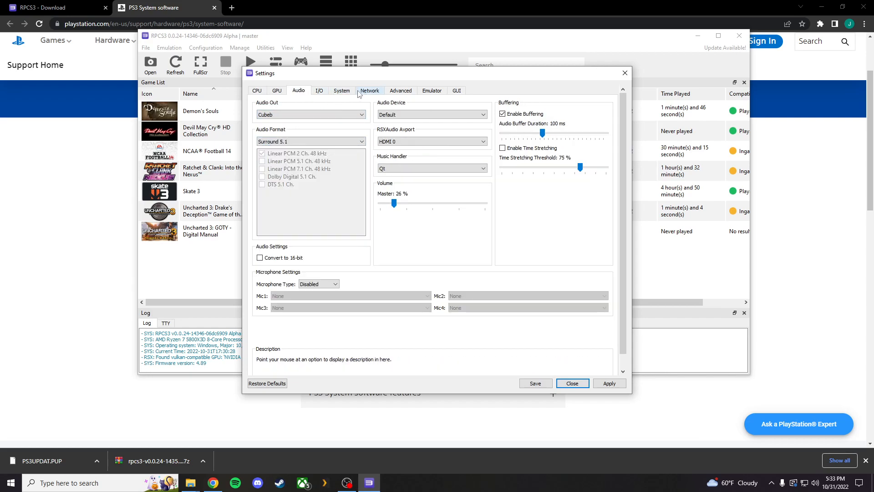
click(320, 90)
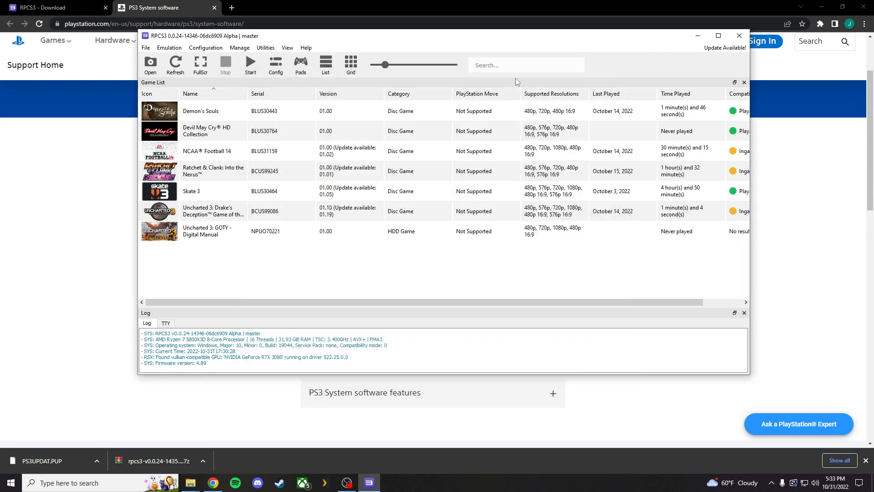
mouse_move(420, 45)
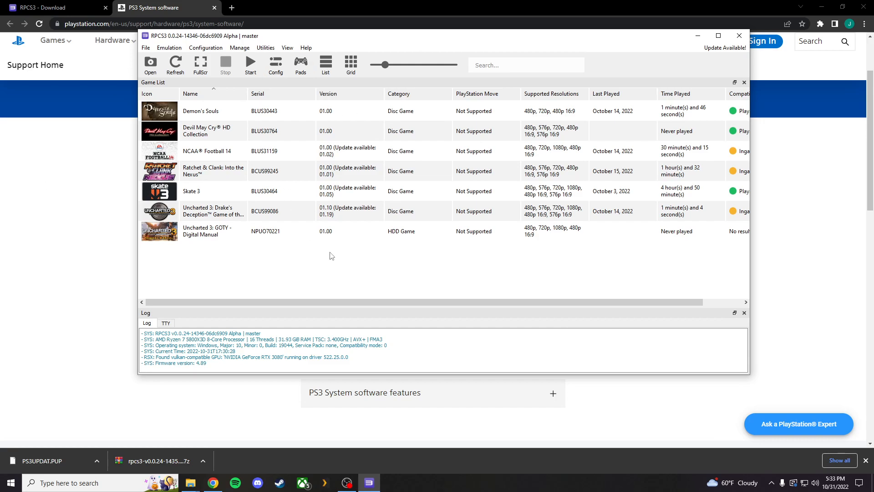
mouse_move(374, 274)
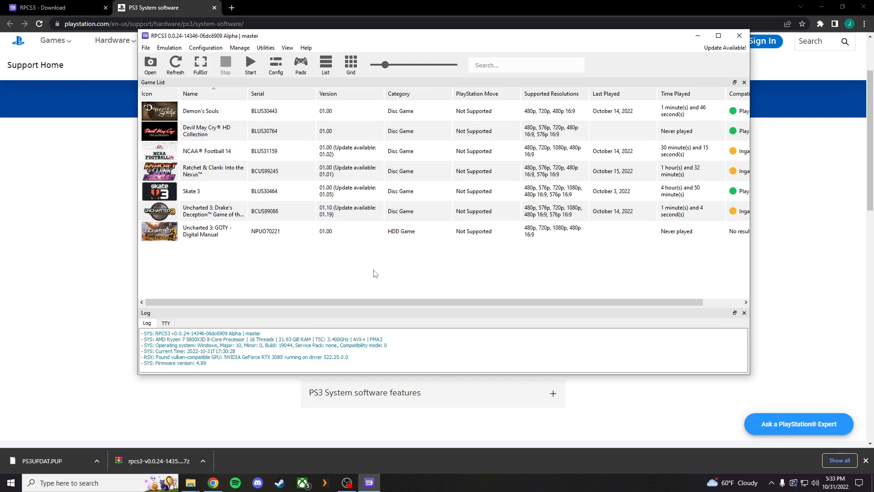
mouse_move(396, 275)
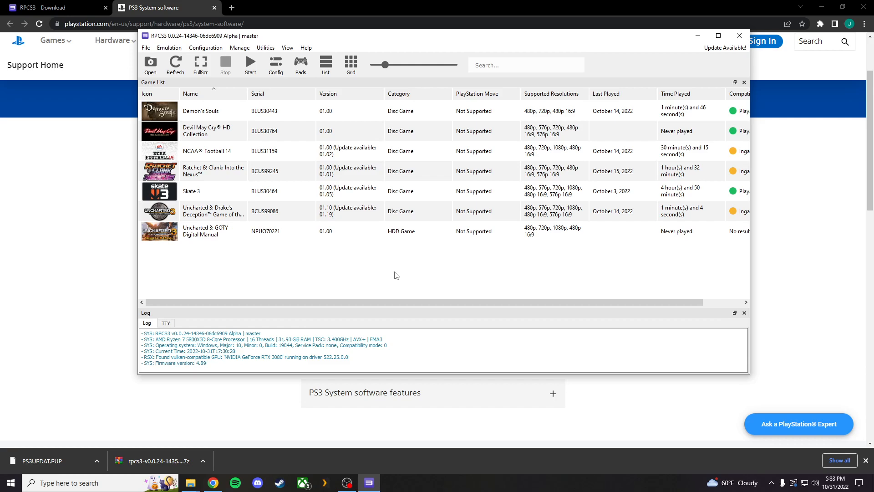
mouse_move(394, 222)
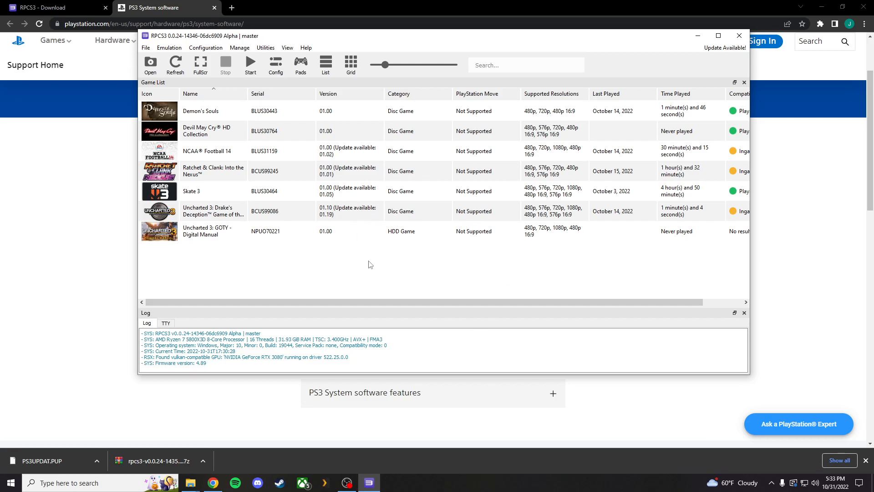
mouse_move(393, 268)
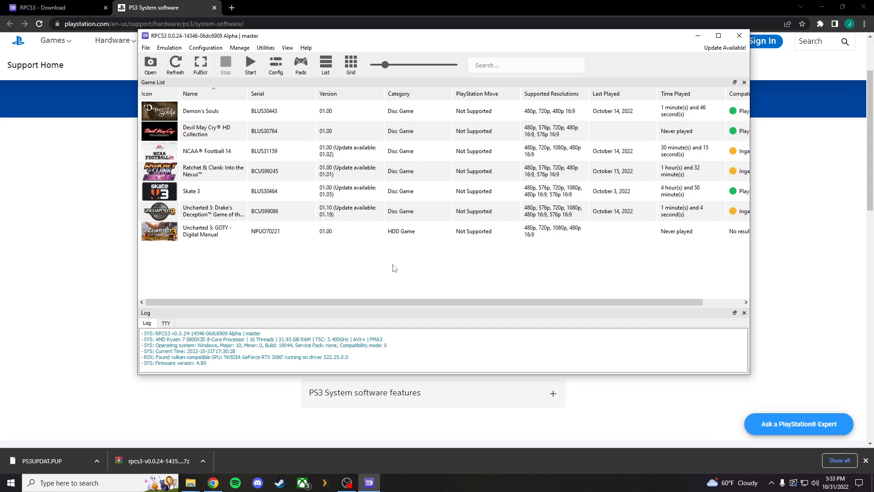
mouse_move(401, 277)
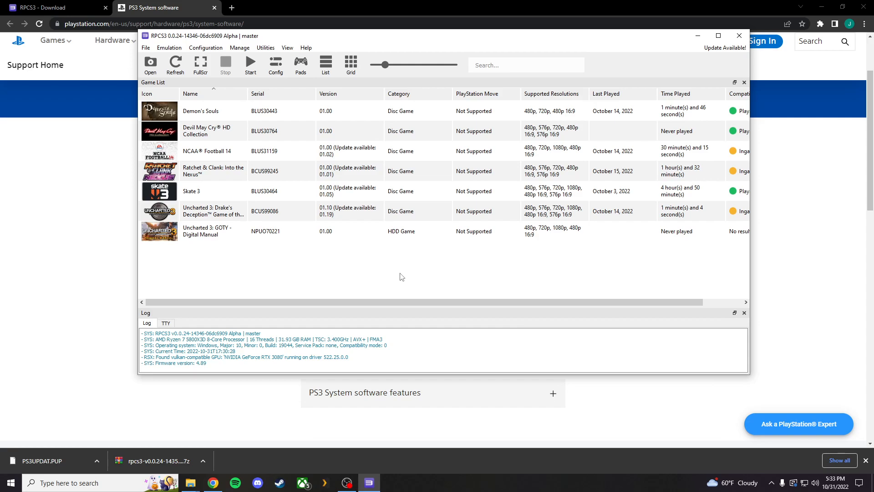
mouse_move(391, 280)
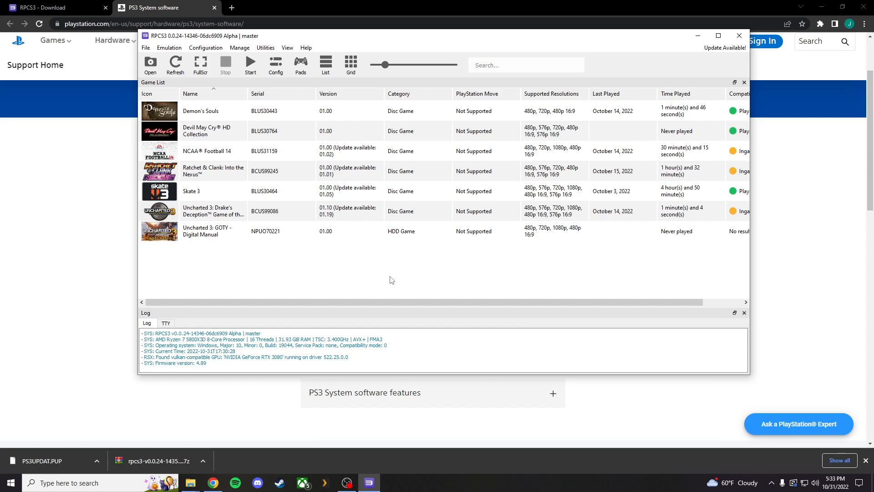
mouse_move(389, 278)
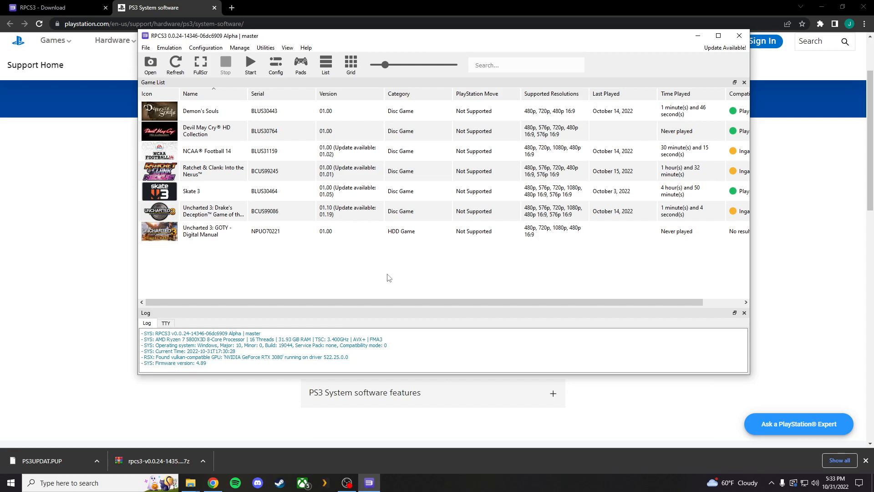
mouse_move(383, 285)
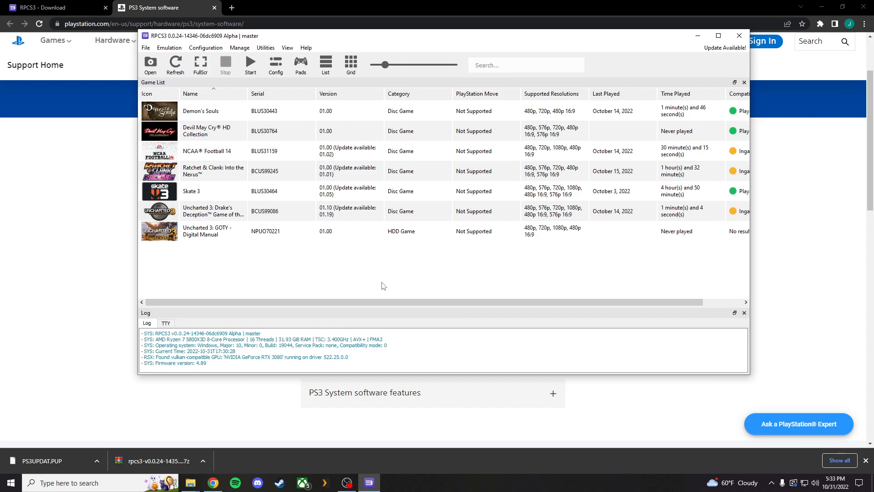
mouse_move(277, 89)
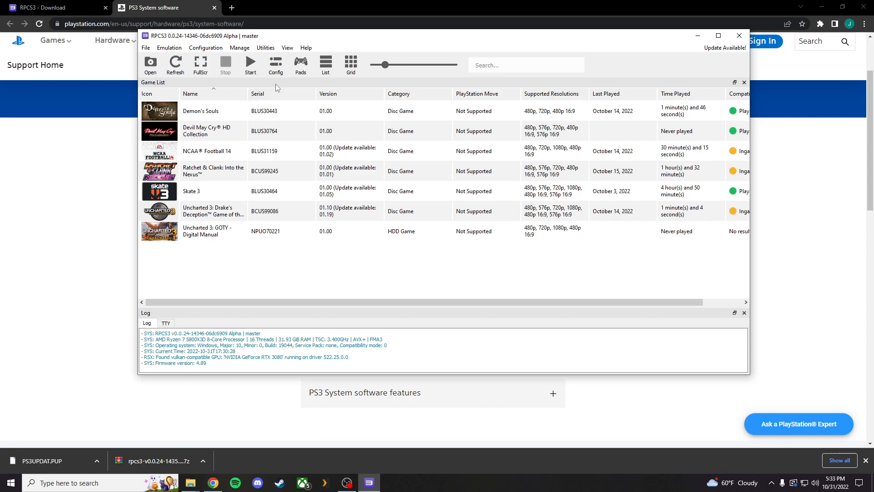
Reopen Config, accept the 'Remove obsolete settings?' prompt, and close Settings.
click(275, 63)
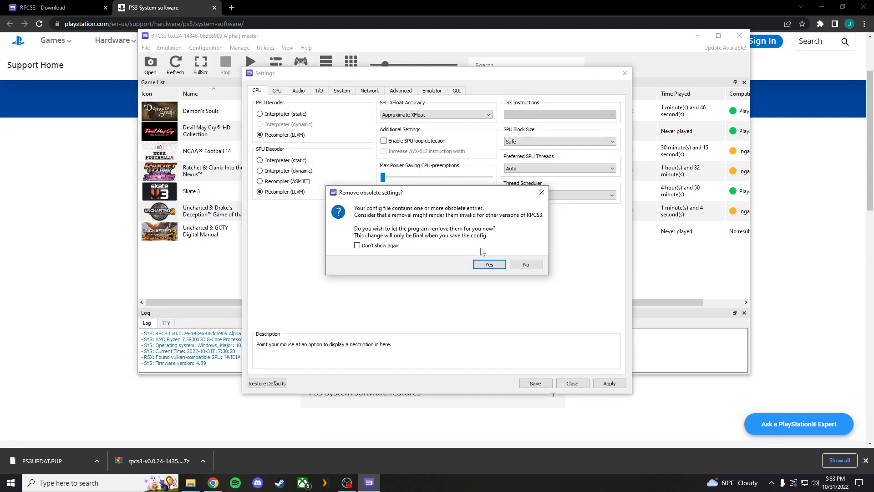
mouse_move(405, 203)
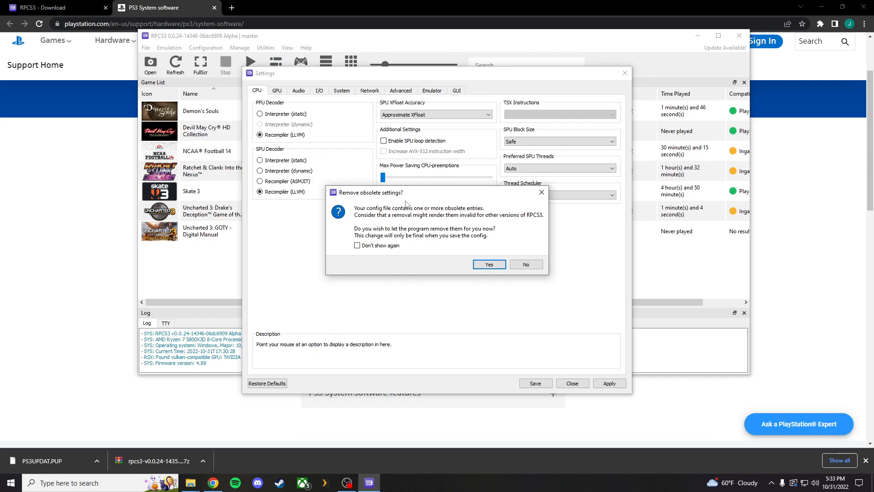
click(488, 264)
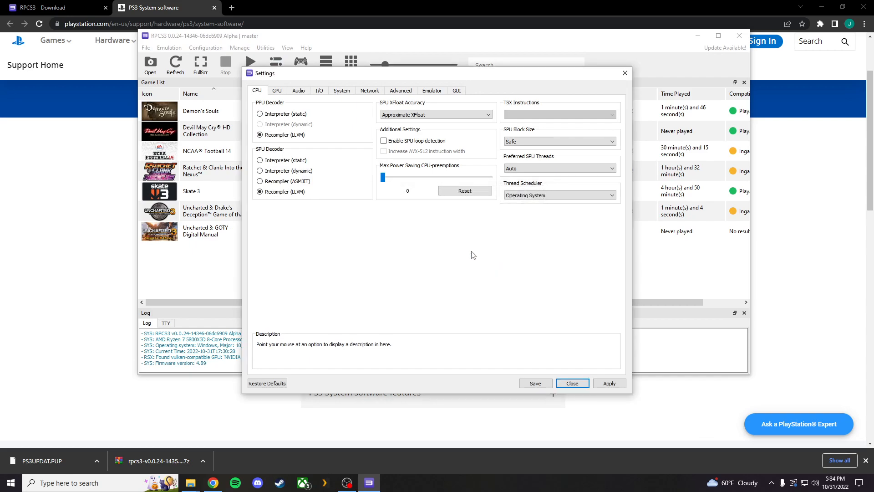
click(572, 385)
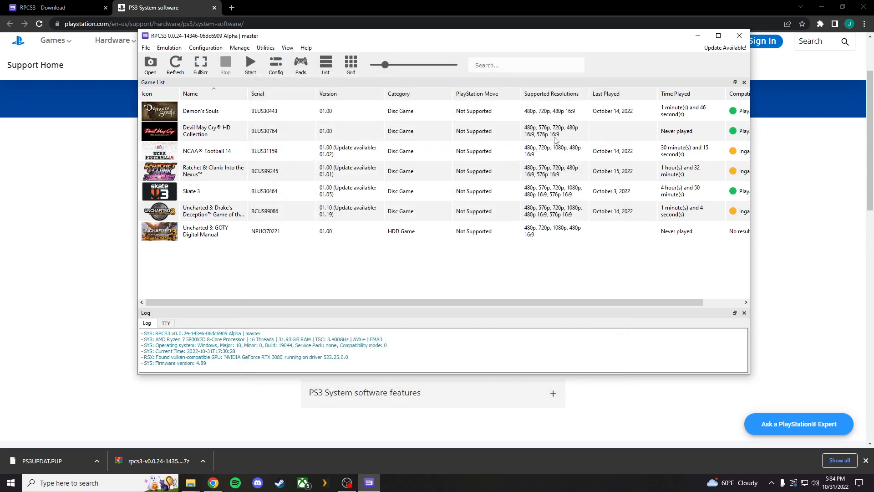
mouse_move(413, 265)
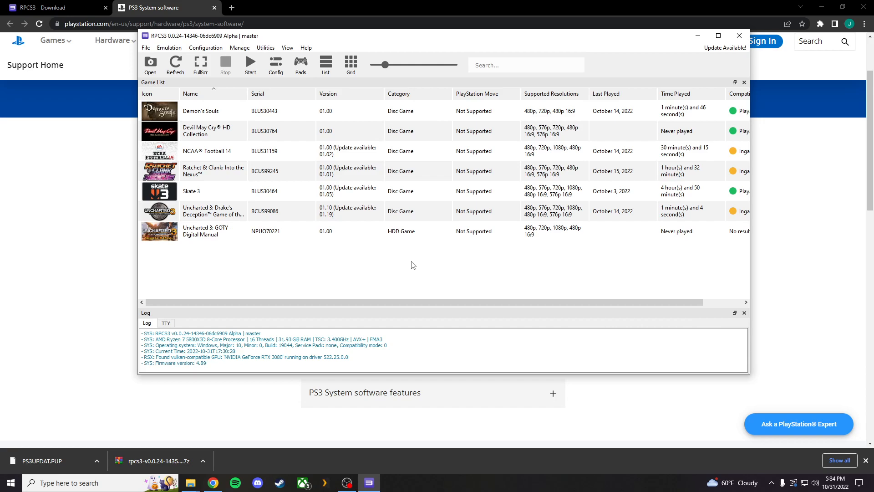
mouse_move(181, 36)
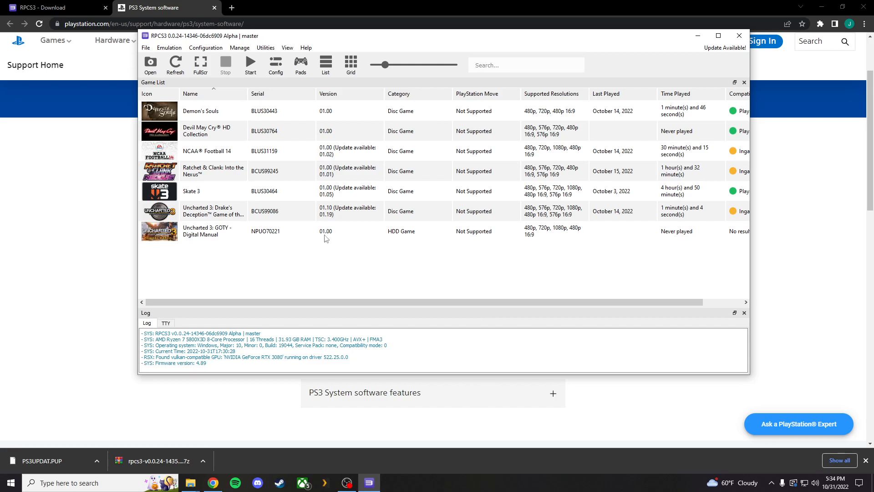
mouse_move(352, 272)
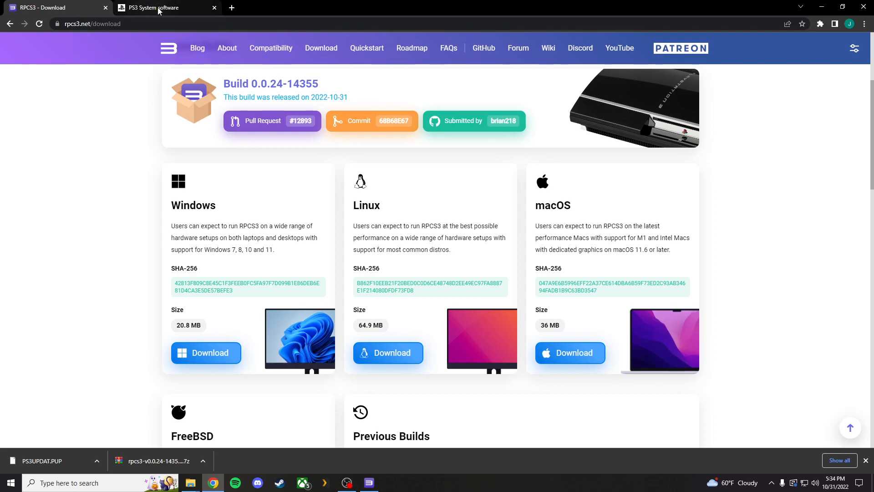
Switch Chrome to the PS3 System Software Update 4.89 tab.
click(156, 7)
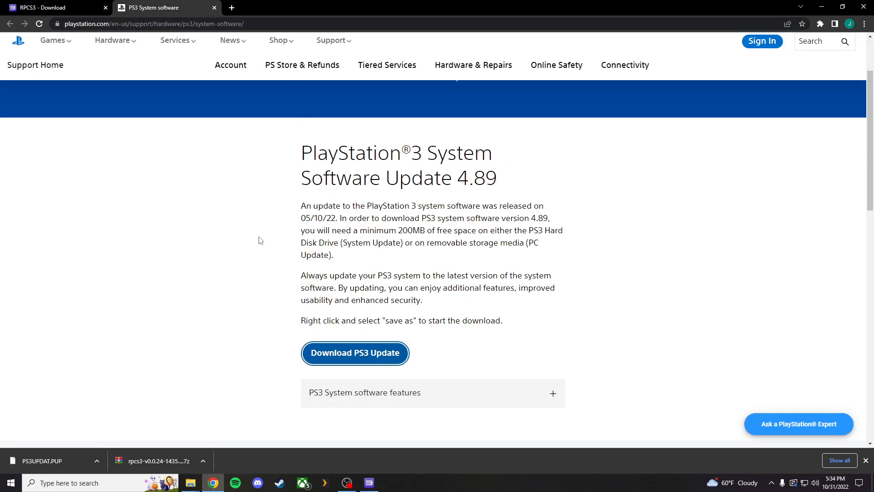
mouse_move(222, 376)
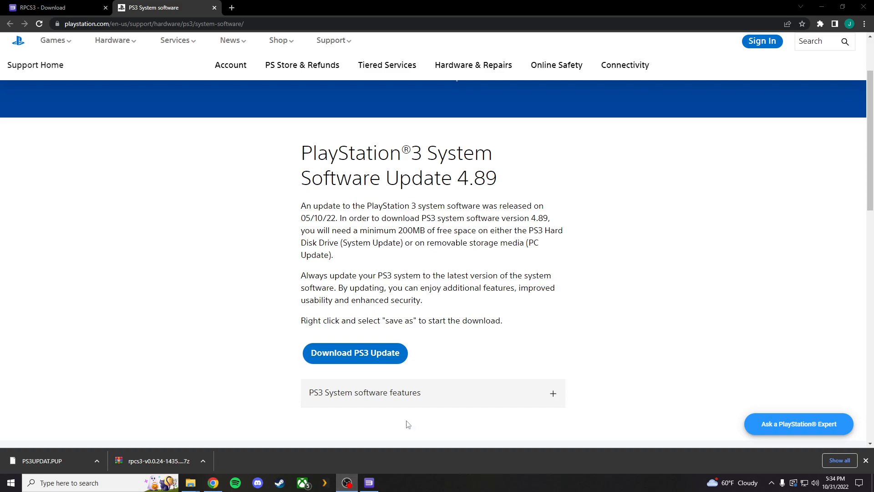
mouse_move(518, 285)
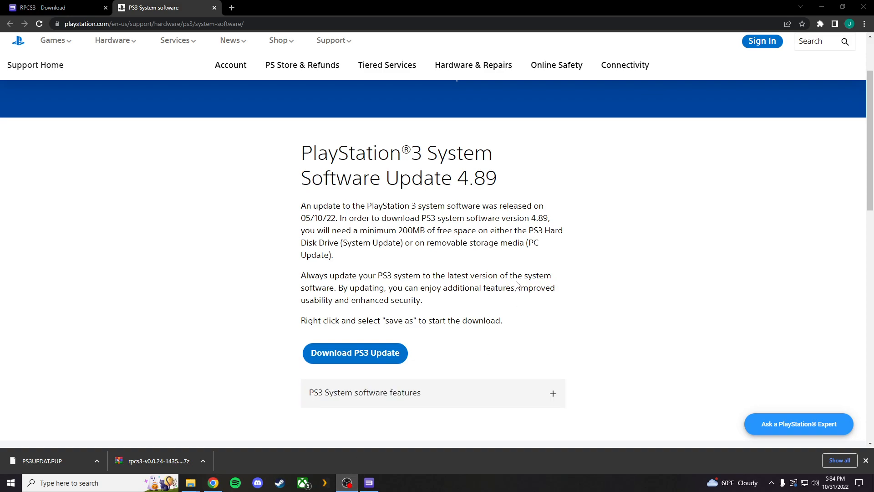
mouse_move(571, 277)
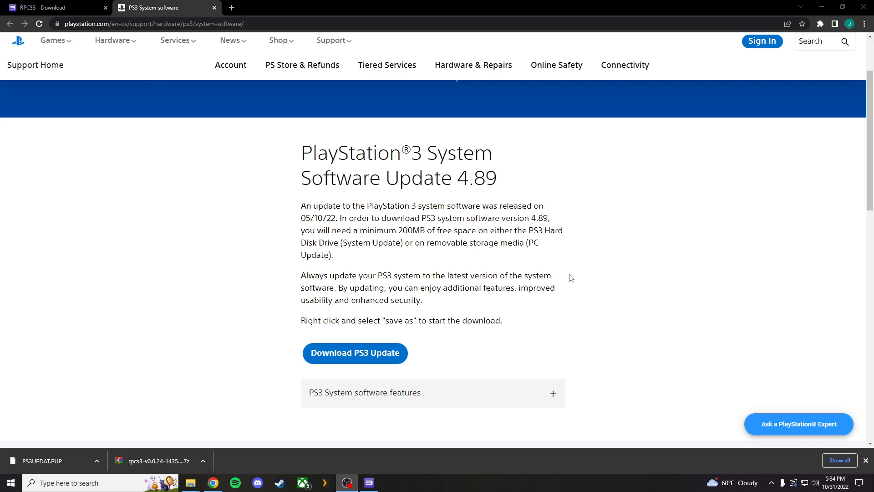